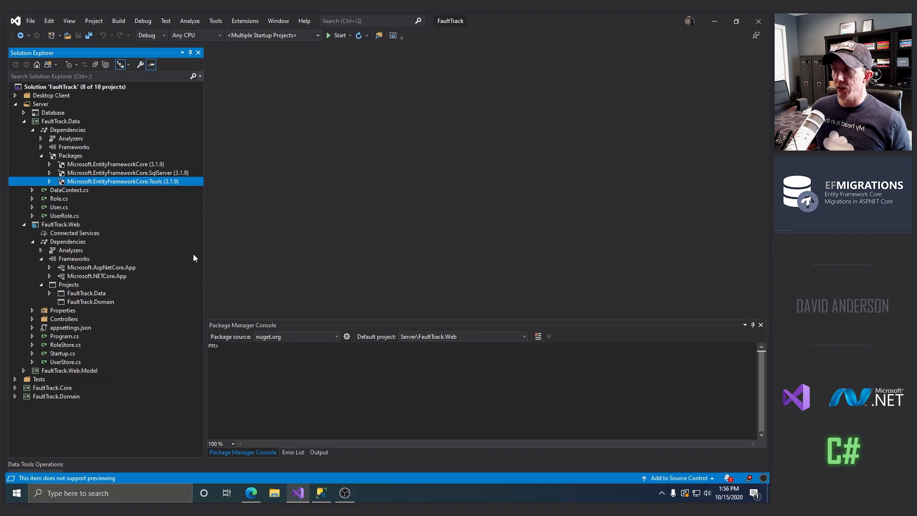
mouse_move(81, 163)
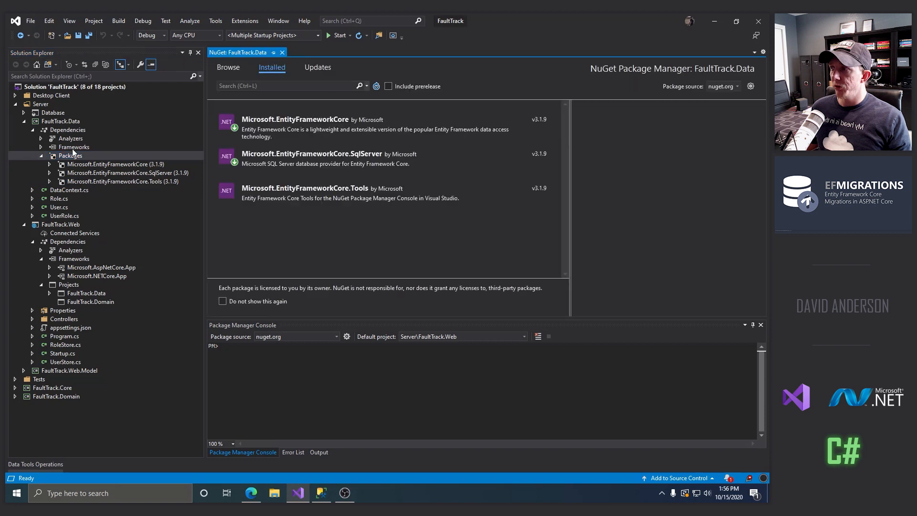
Briefly view the FaultTrack.Data project file and return to the installed packages list
left_click(60, 121)
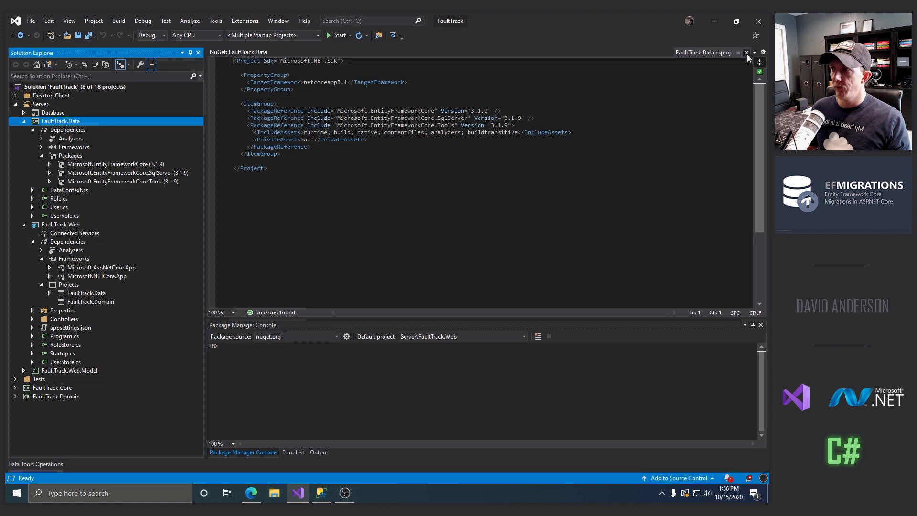
left_click(747, 52)
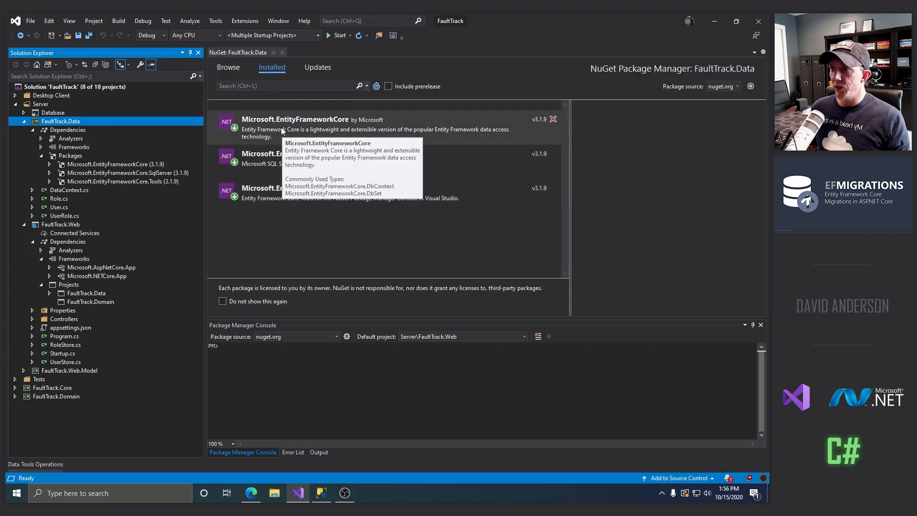
Review details of the EntityFrameworkCore, SqlServer and Tools 3.1.9 packages in turn
left_click(295, 120)
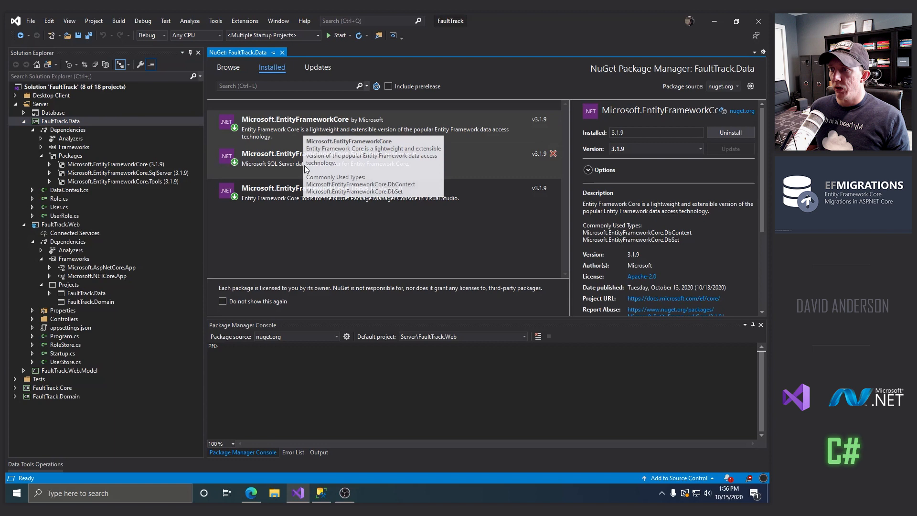
left_click(314, 158)
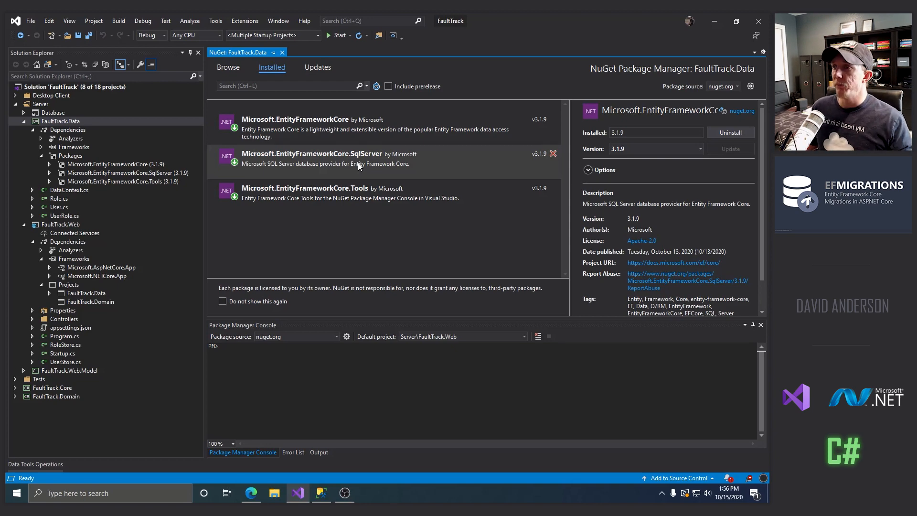
left_click(304, 192)
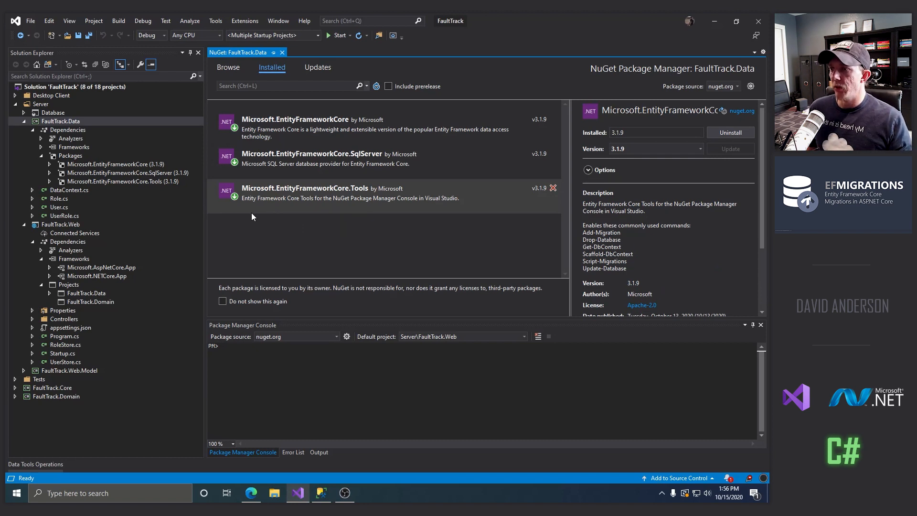
mouse_move(309, 206)
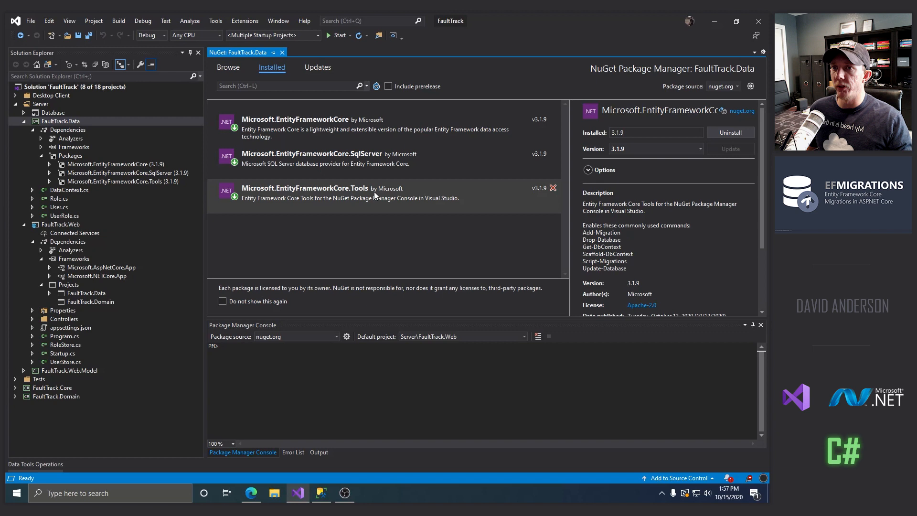
mouse_move(283, 52)
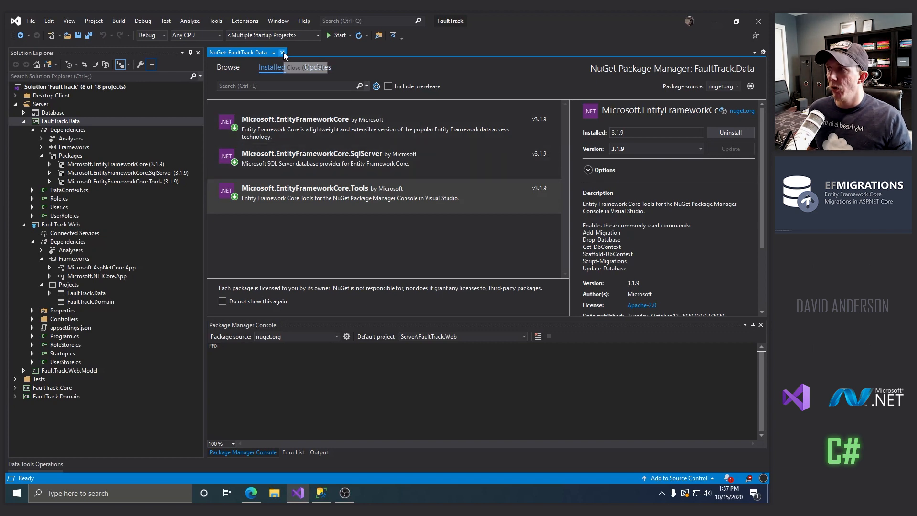
Close the NuGet: FaultTrack.Data package manager, leaving no document open
left_click(281, 52)
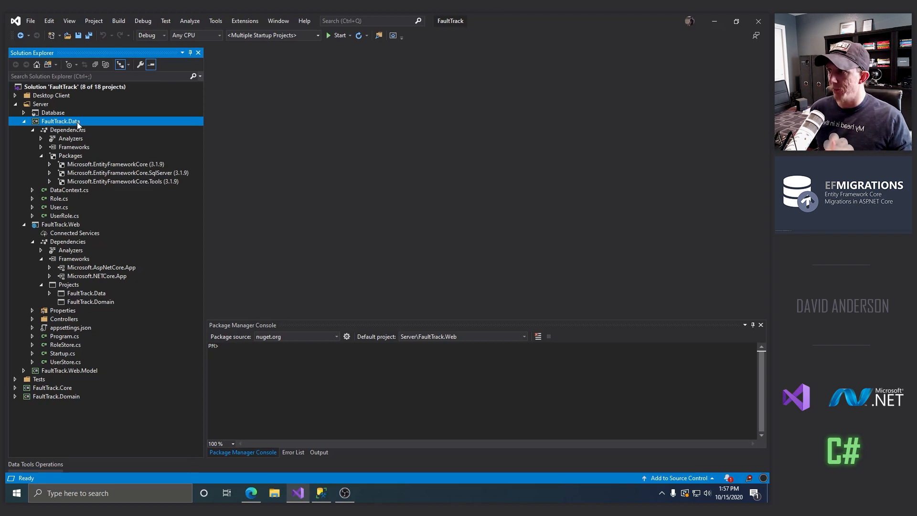
mouse_move(99, 170)
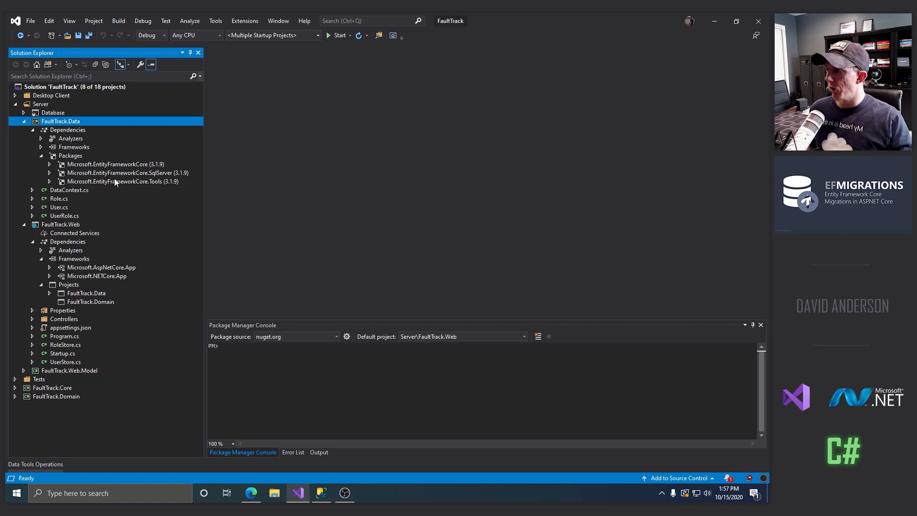
mouse_move(95, 225)
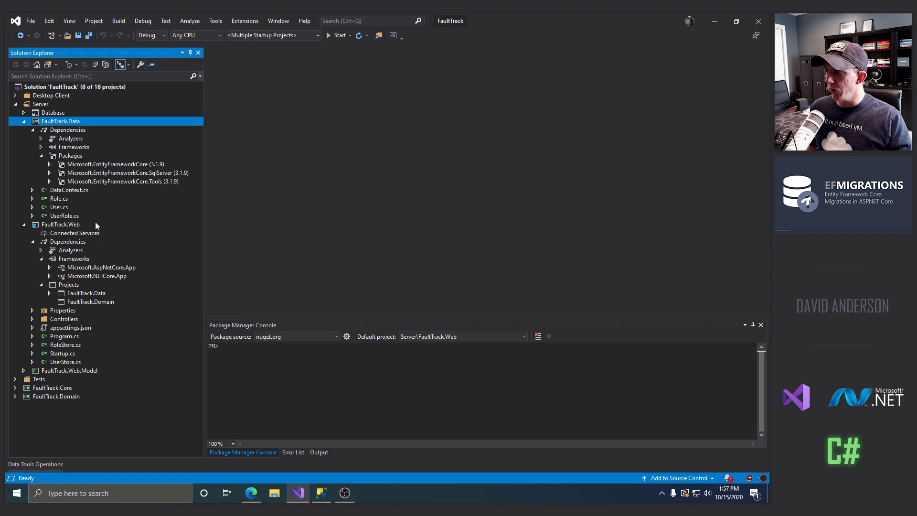
mouse_move(85, 144)
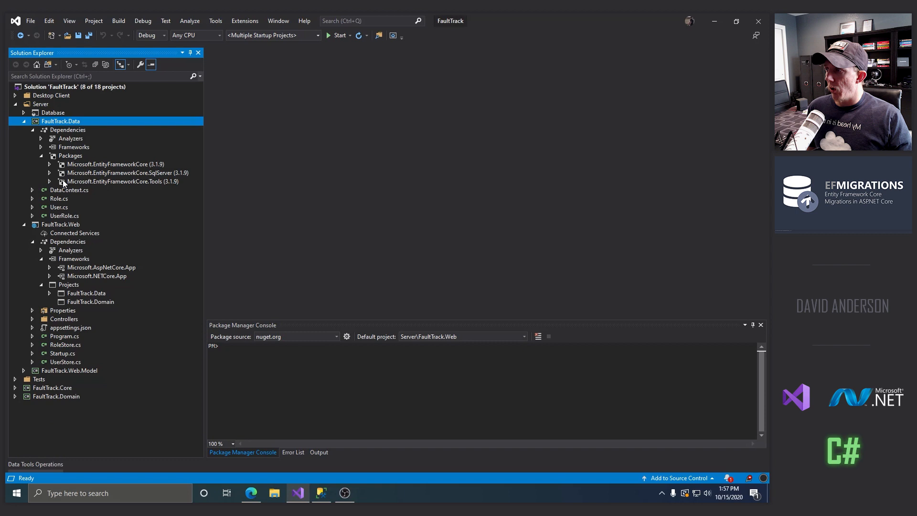
View DataContext.cs and its commented-out Roles, Users and UserRoles DbSet properties
double_click(69, 189)
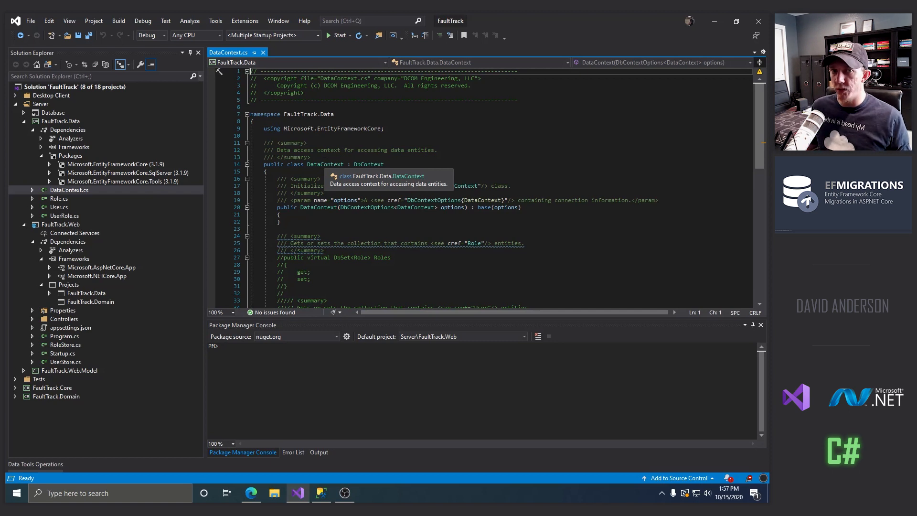
mouse_move(377, 178)
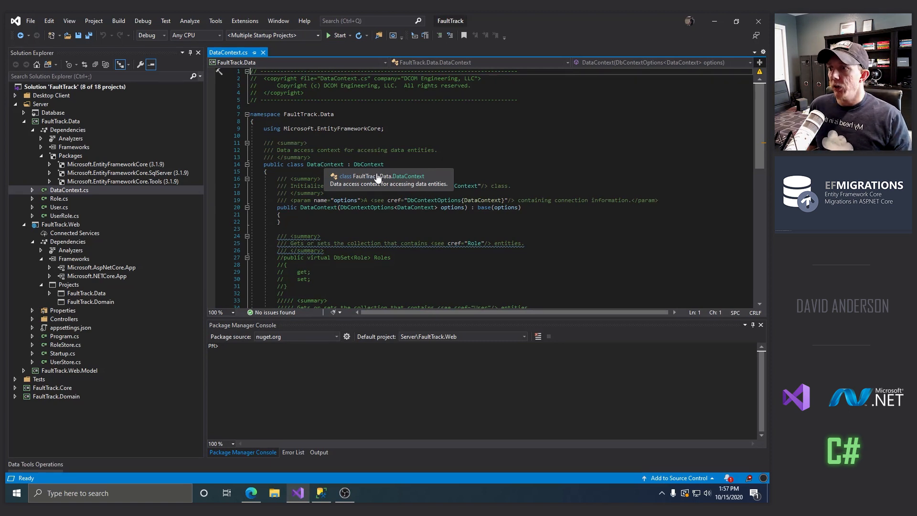
scroll("down", 3)
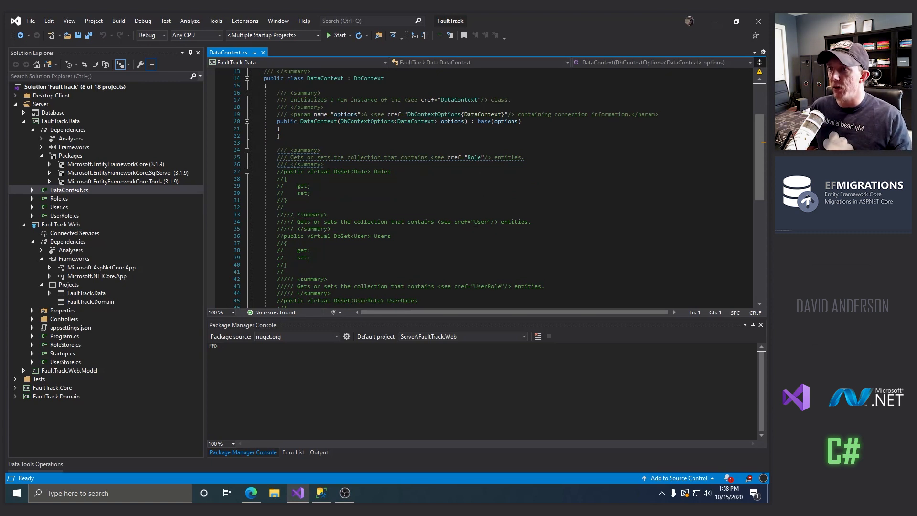
scroll("down", 3)
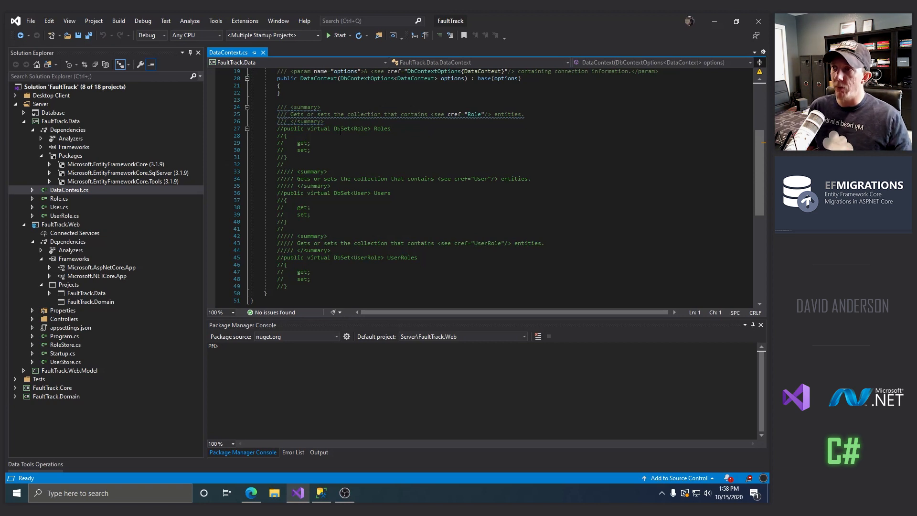
Close DataContext.cs, returning to the Solution Explorer tree
double_click(59, 198)
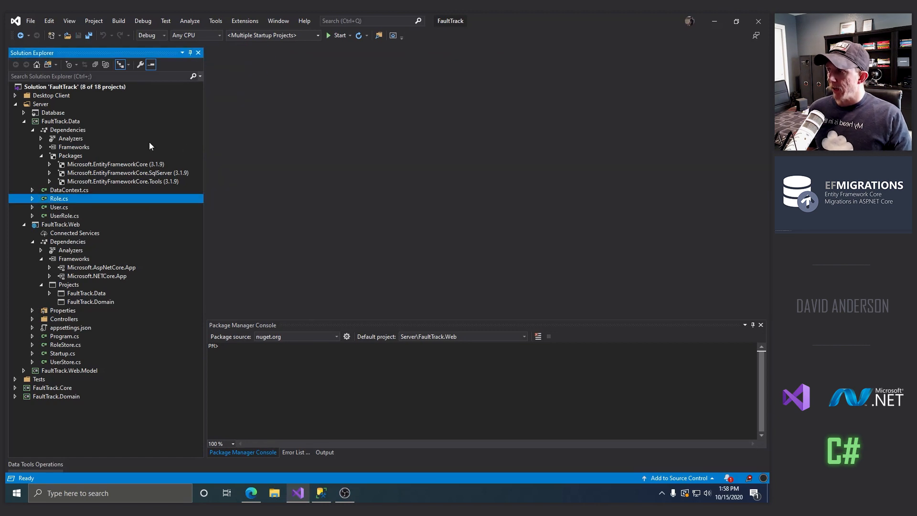
mouse_move(116, 231)
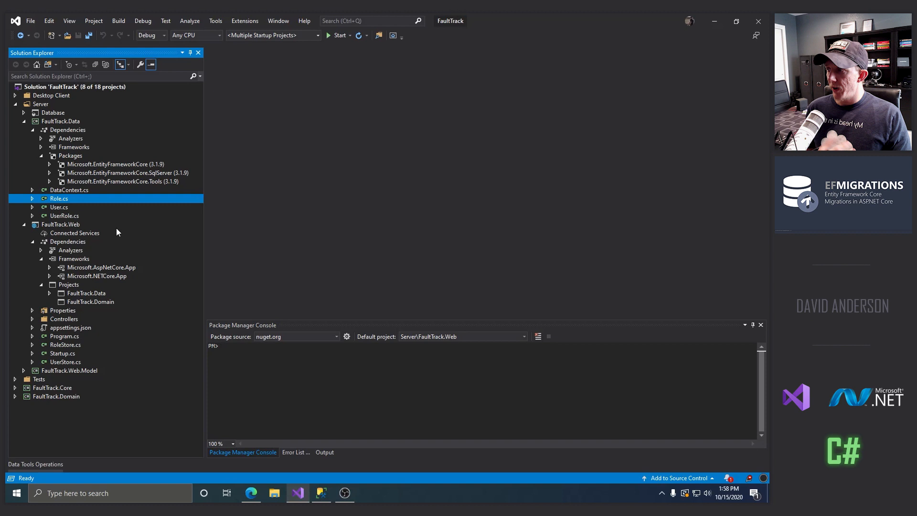
mouse_move(114, 223)
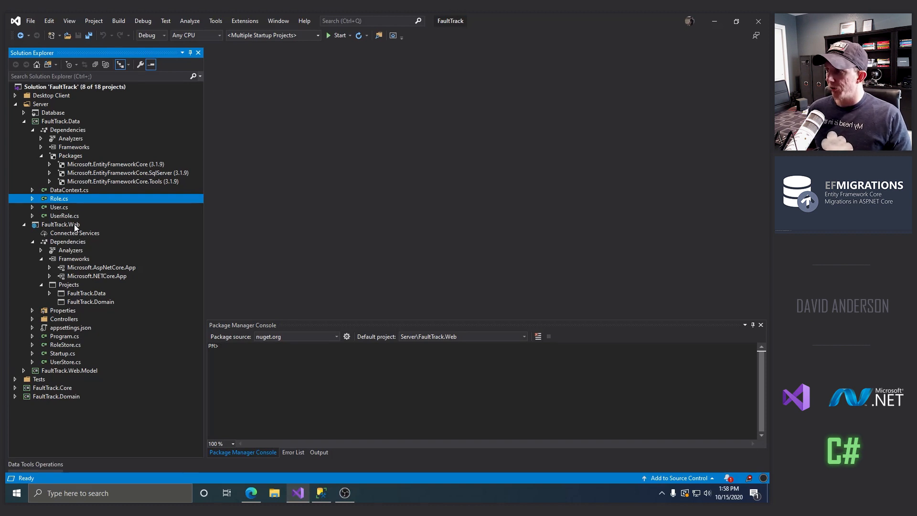
double_click(60, 224)
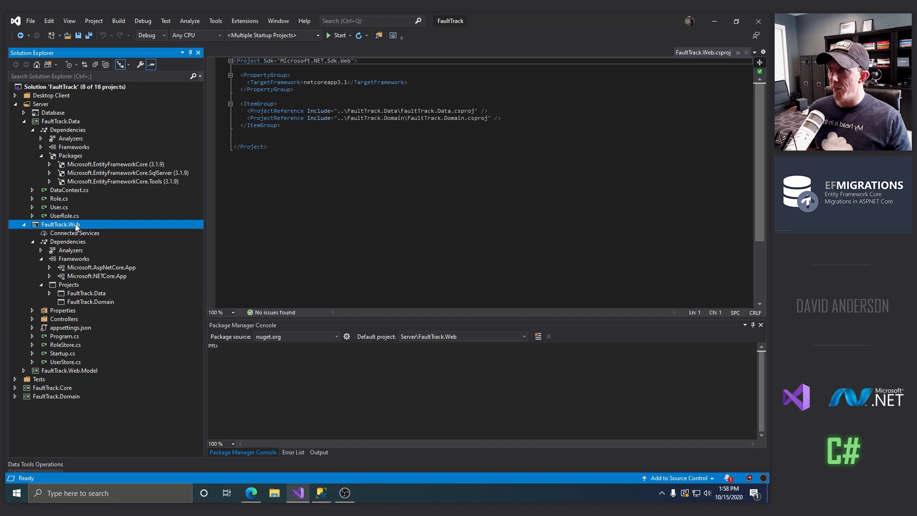
left_click(747, 52)
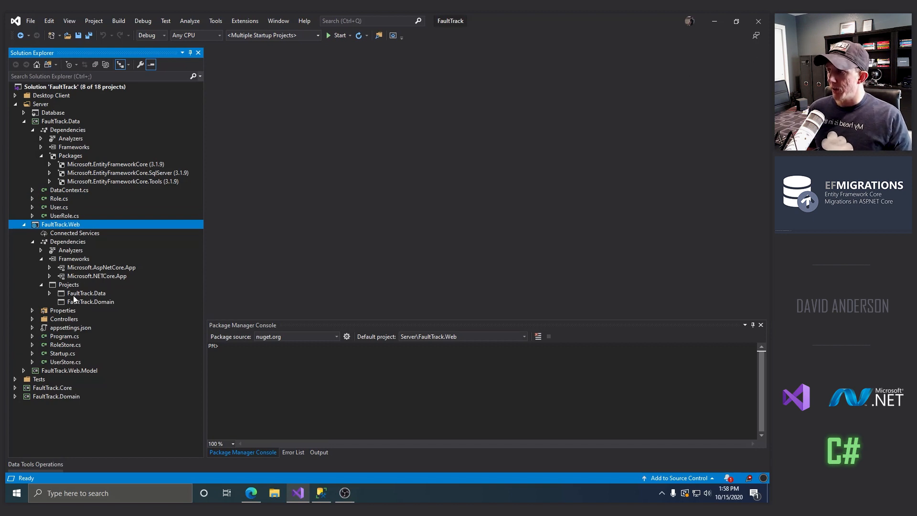
left_click(87, 293)
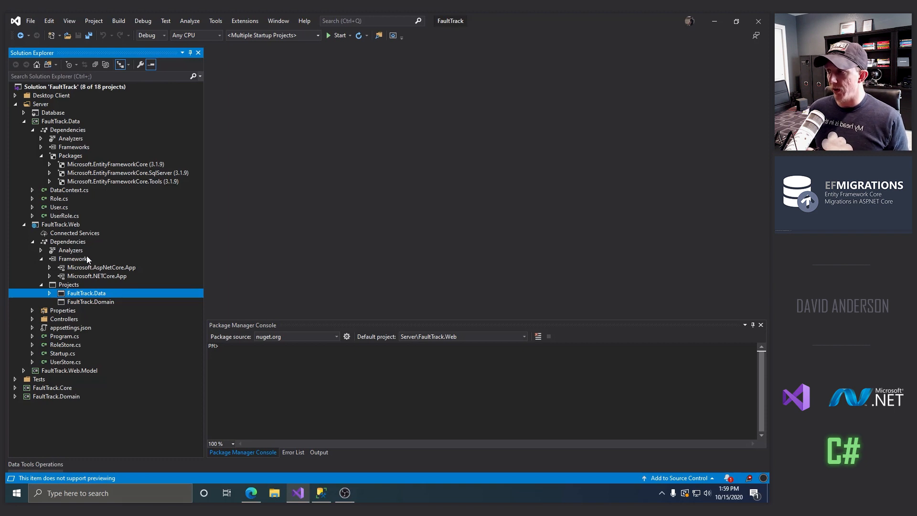
left_click(50, 293)
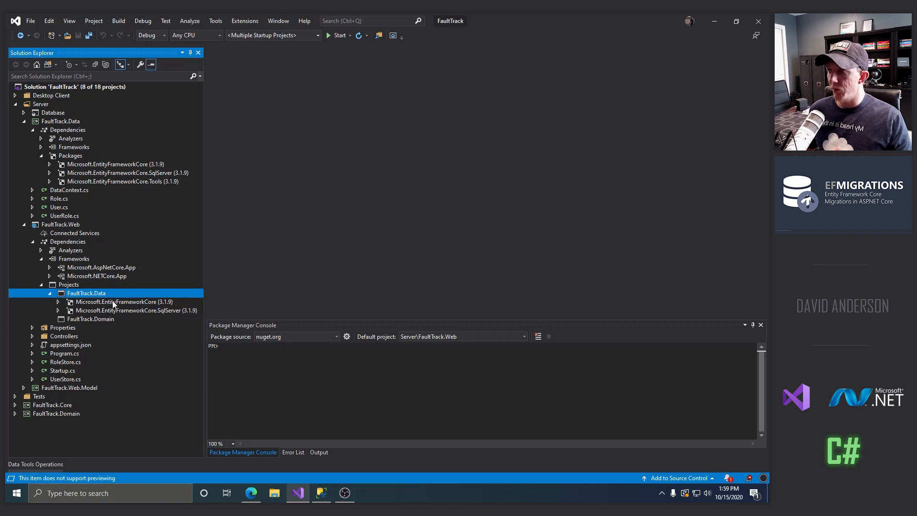
left_click(123, 301)
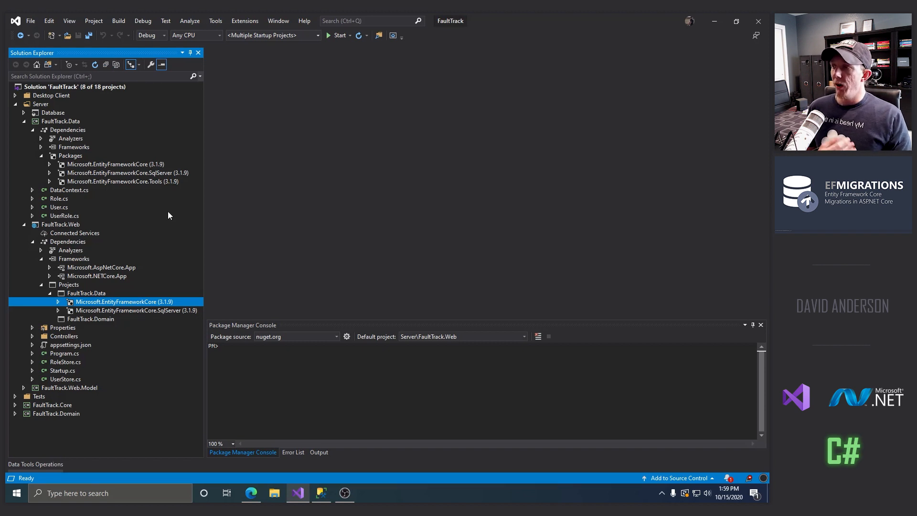
mouse_move(154, 304)
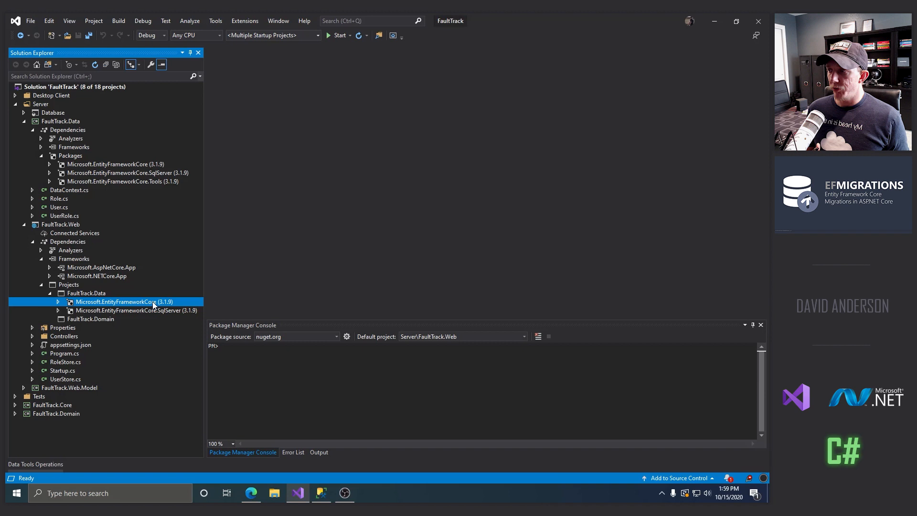
mouse_move(132, 33)
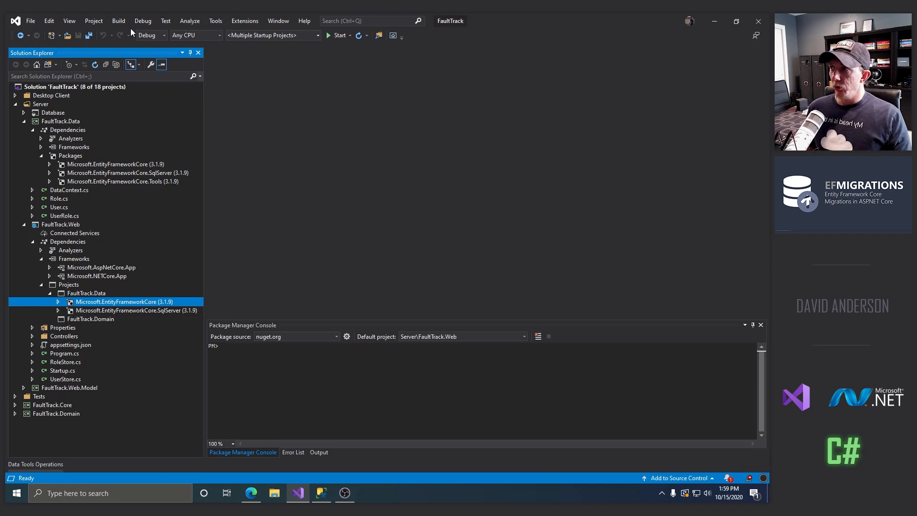
mouse_move(239, 49)
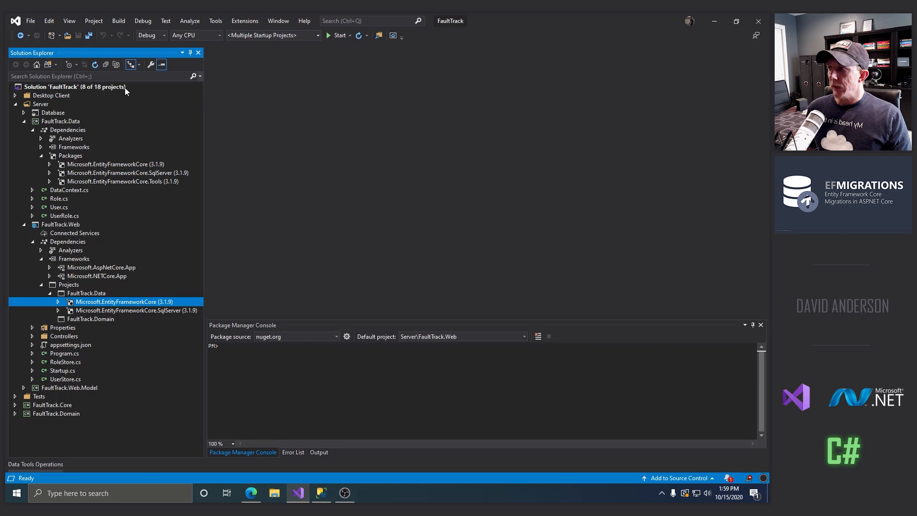
mouse_move(95, 134)
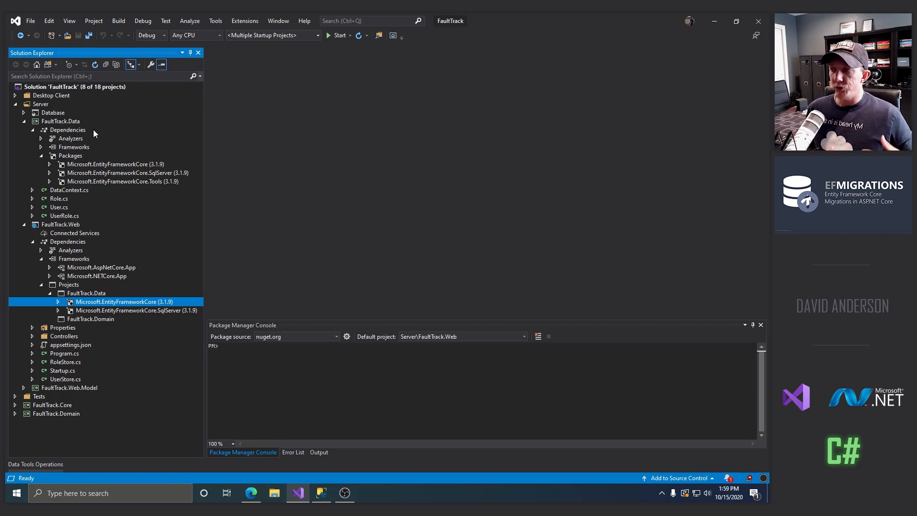
mouse_move(85, 355)
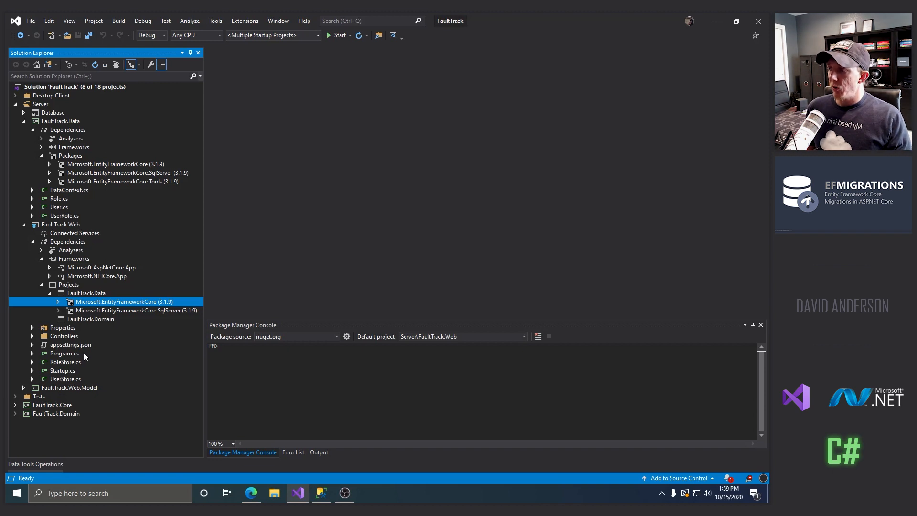
double_click(69, 345)
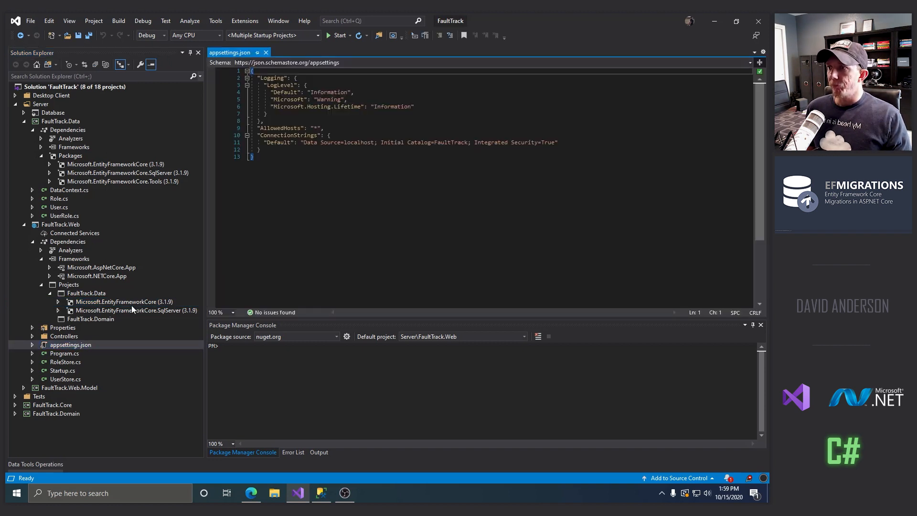
mouse_move(342, 142)
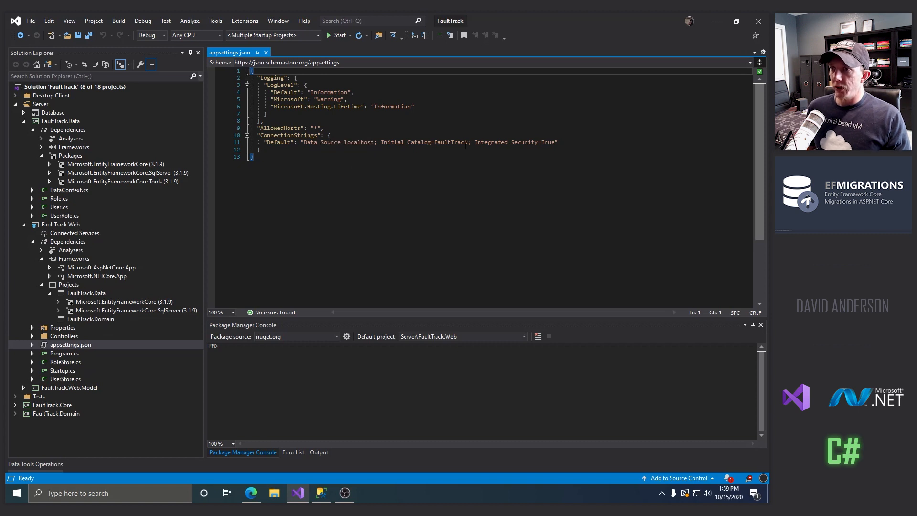
double_click(450, 142)
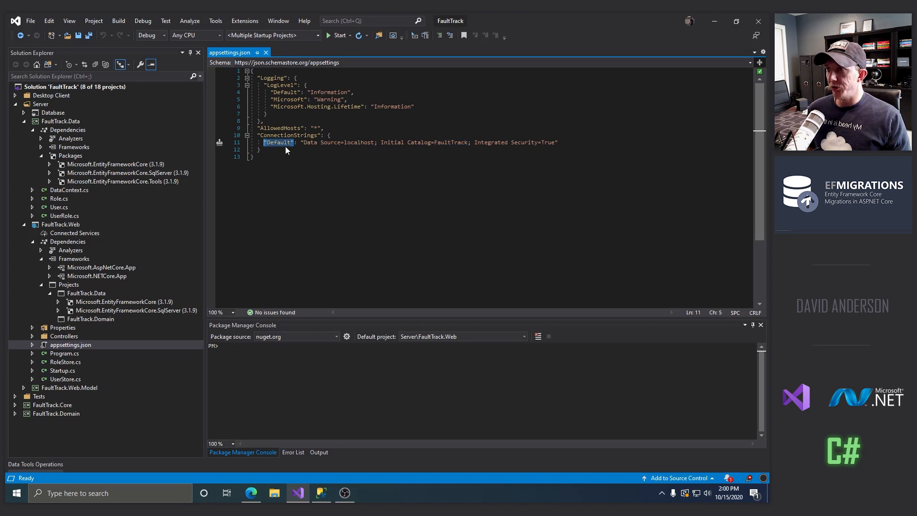
mouse_move(289, 134)
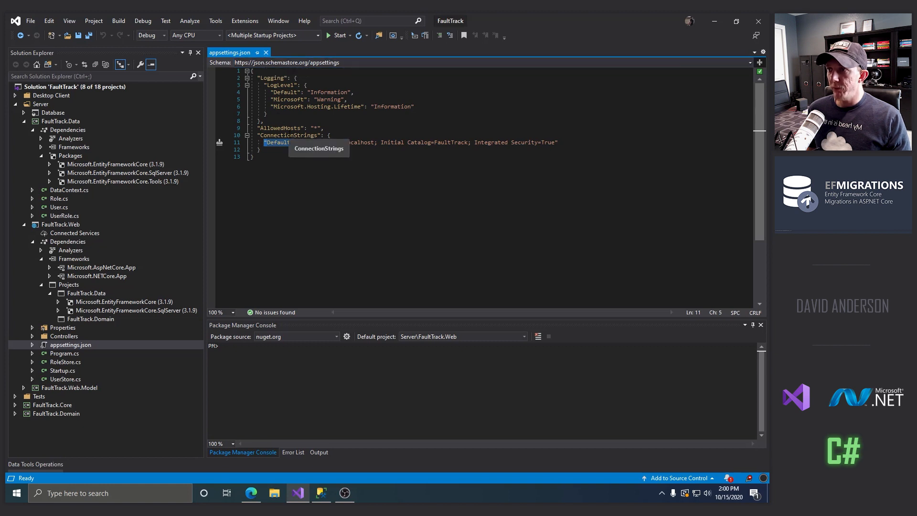
left_click(121, 181)
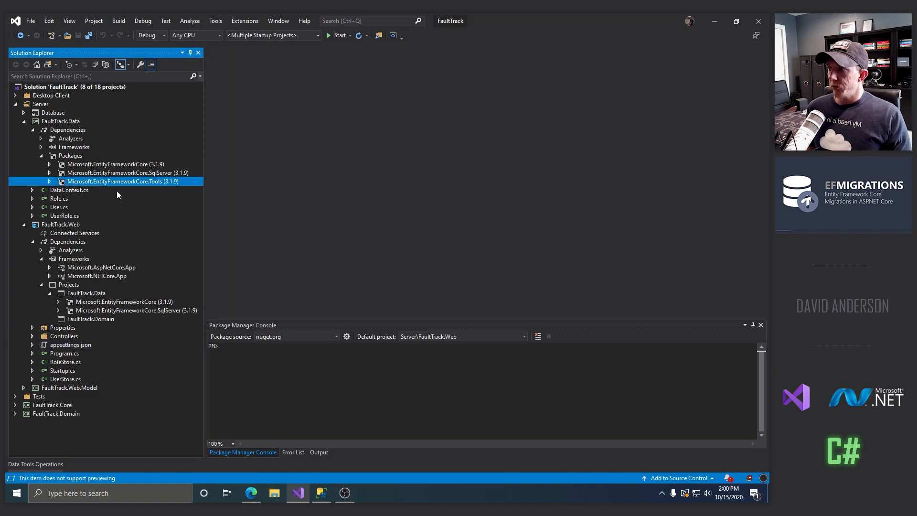
left_click(69, 20)
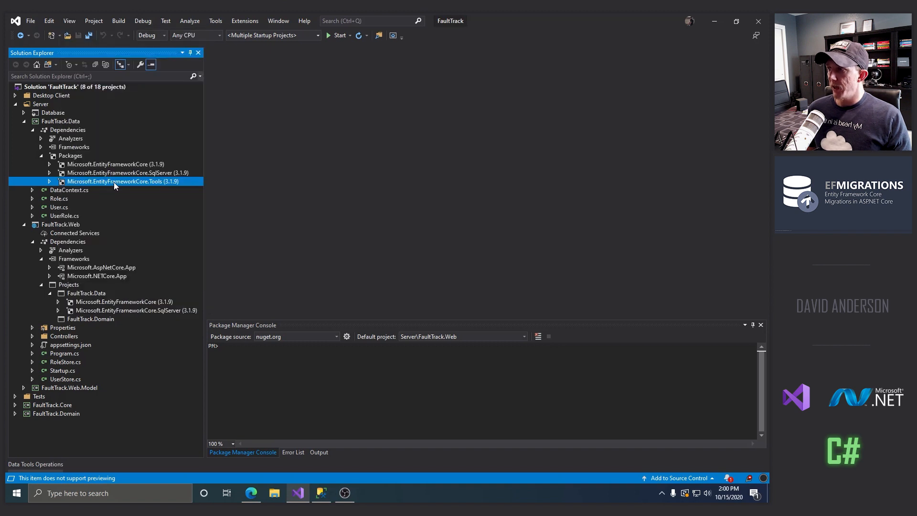
Clear the Tools package's Private Assets so FaultTrack.Web inherits EF Core Tools 3.1.9
left_click(69, 21)
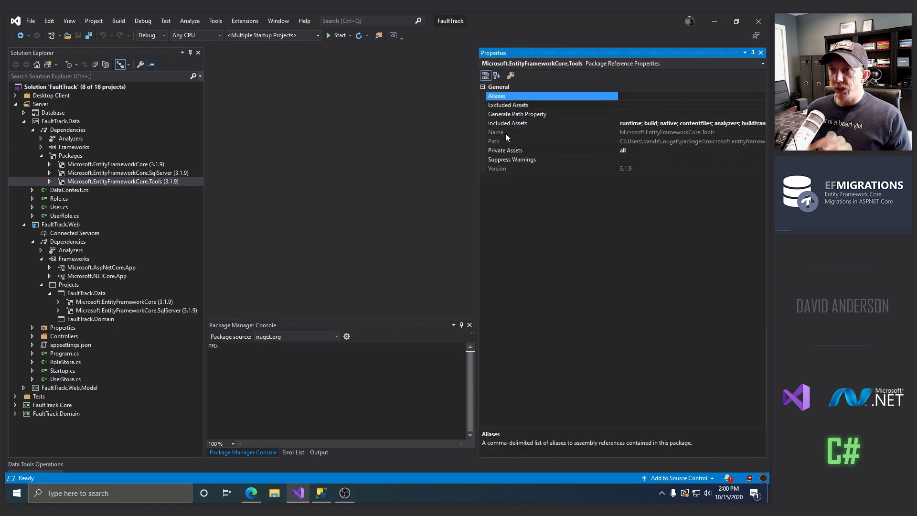
mouse_move(518, 129)
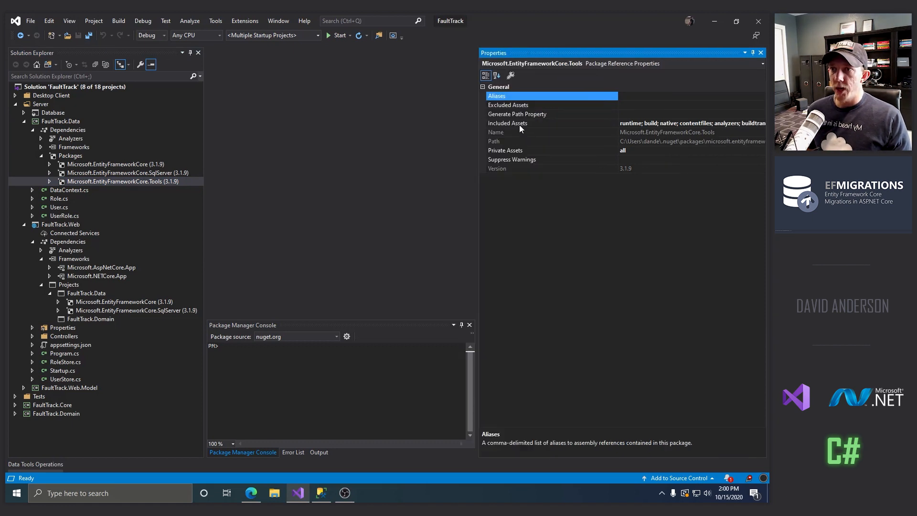
left_click(507, 123)
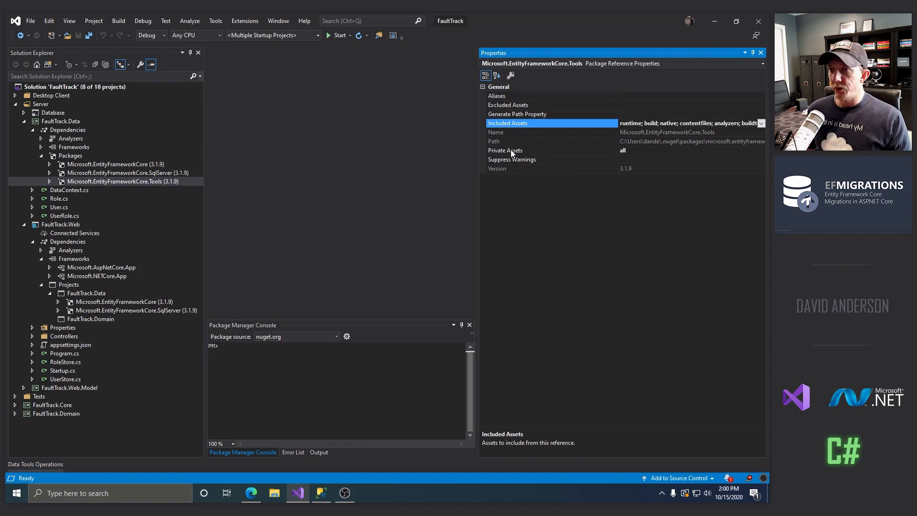
left_click(505, 150)
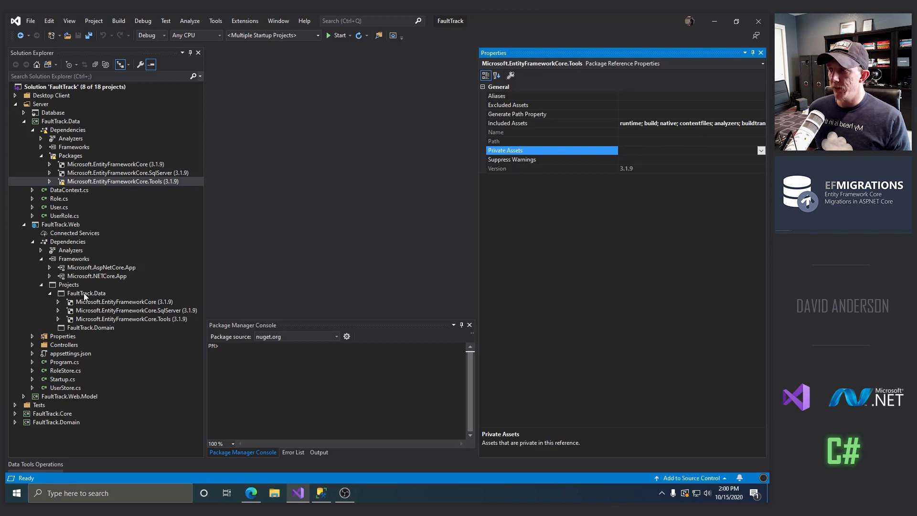
left_click(133, 319)
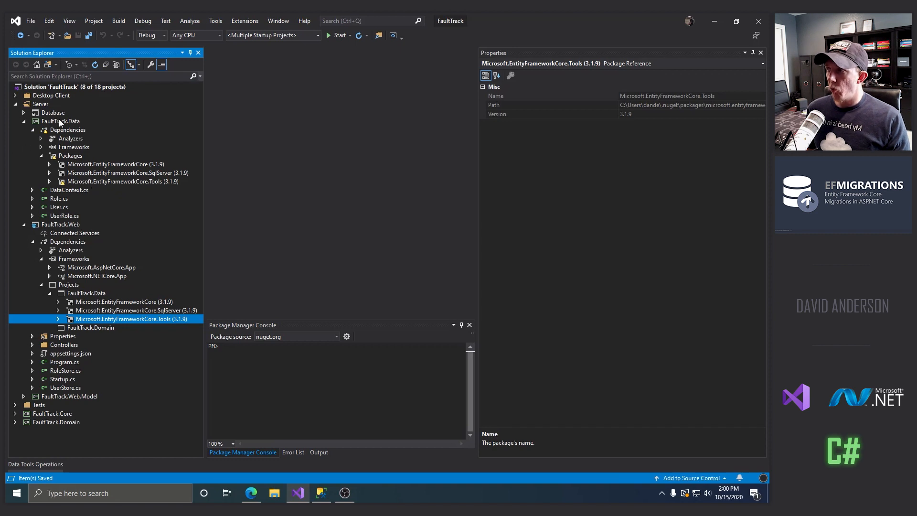
Unload and reload the FaultTrack.Data project to show its csproj with empty PrivateAssets
right_click(59, 121)
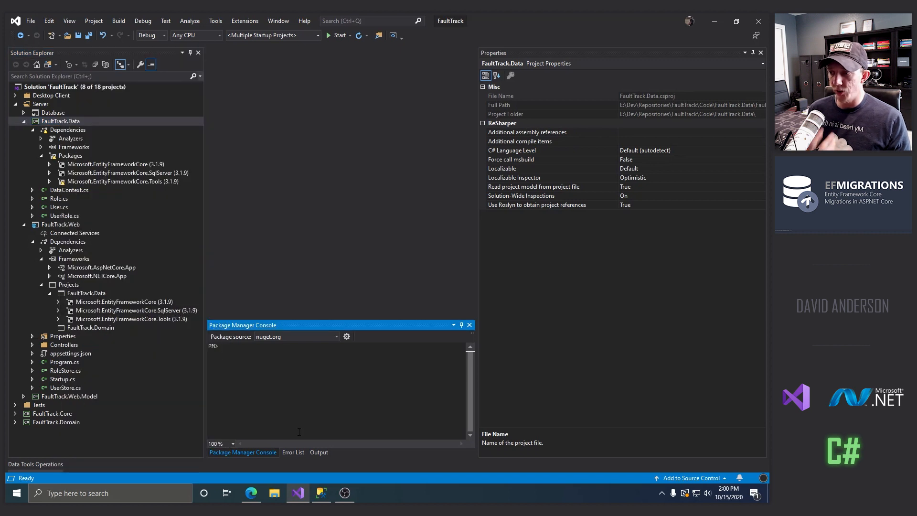
left_click(319, 451)
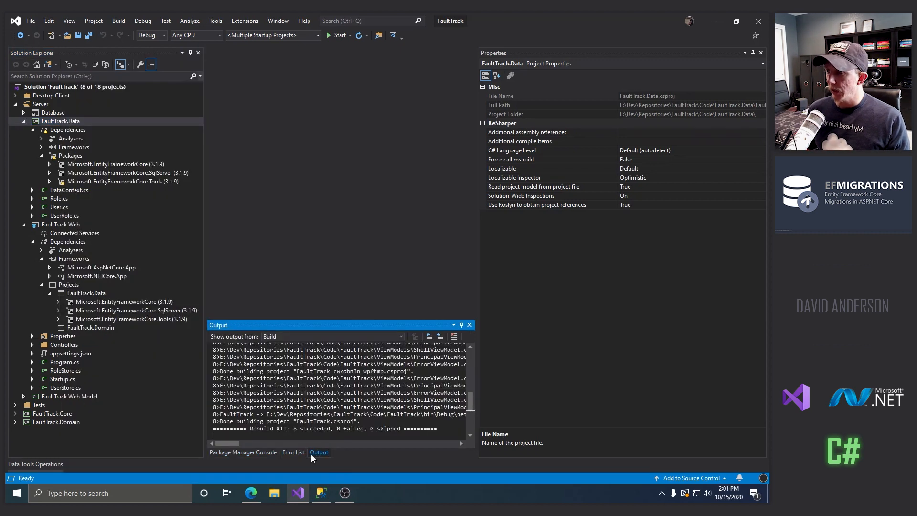
mouse_move(224, 291)
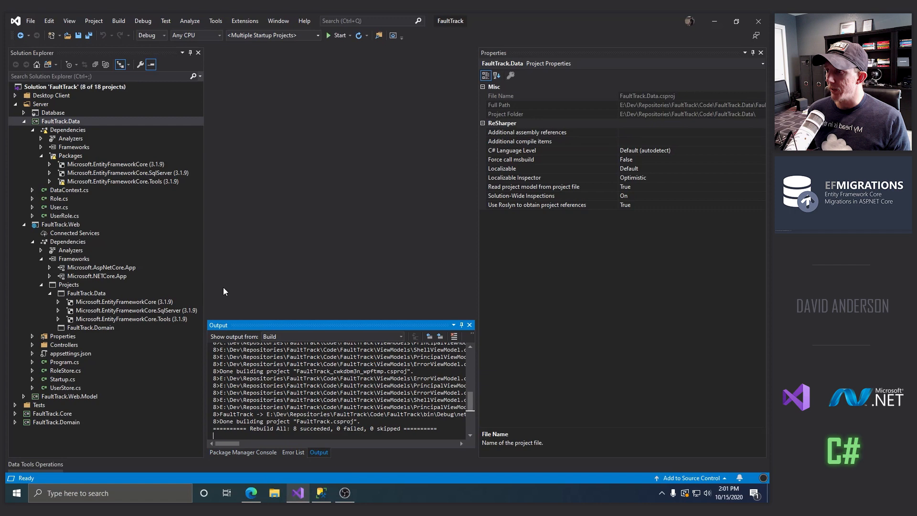
left_click(321, 336)
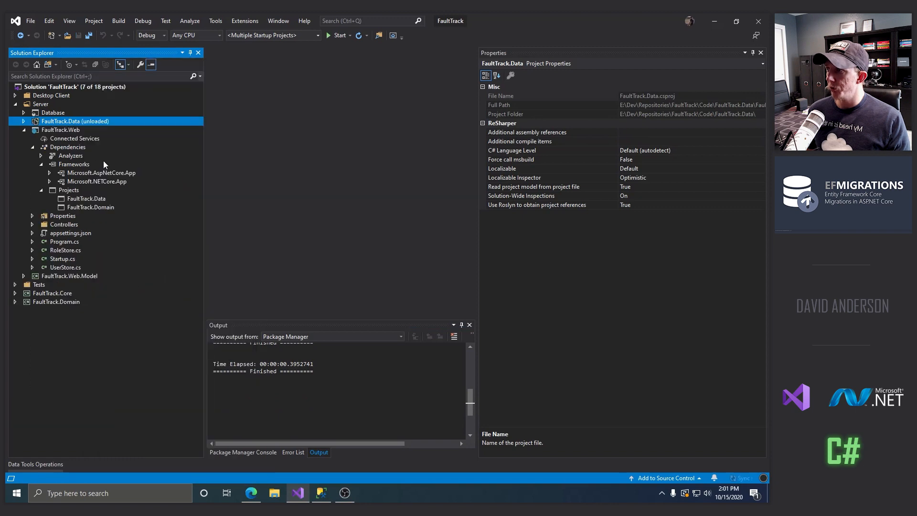
right_click(75, 121)
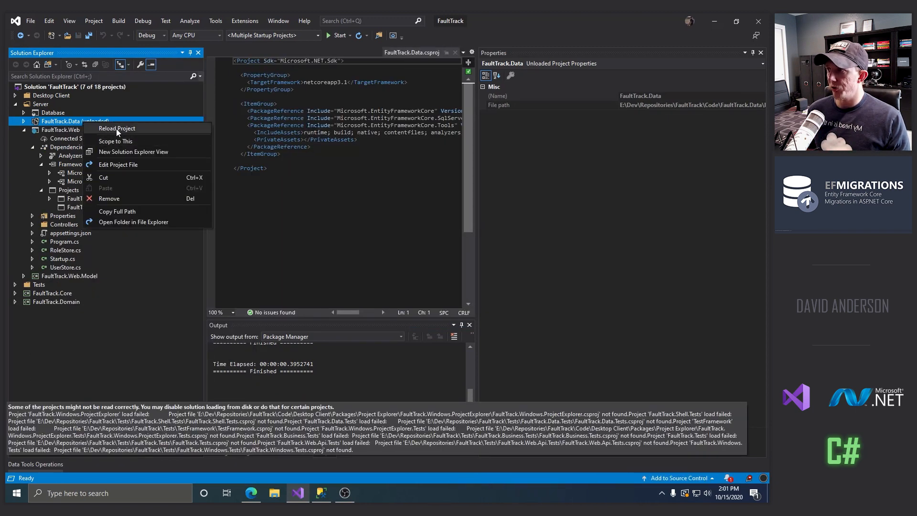
left_click(116, 128)
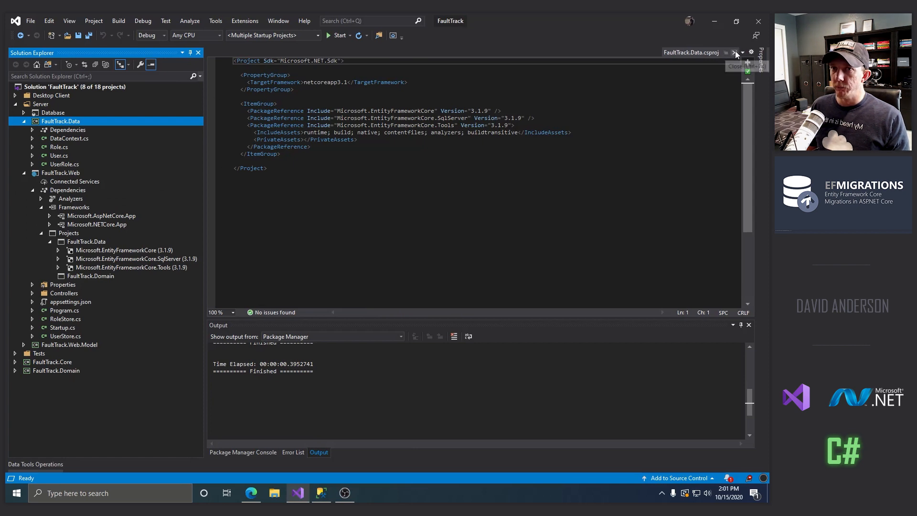
Close the project file and show the Package Manager Console targeting FaultTrack.Web
left_click(735, 53)
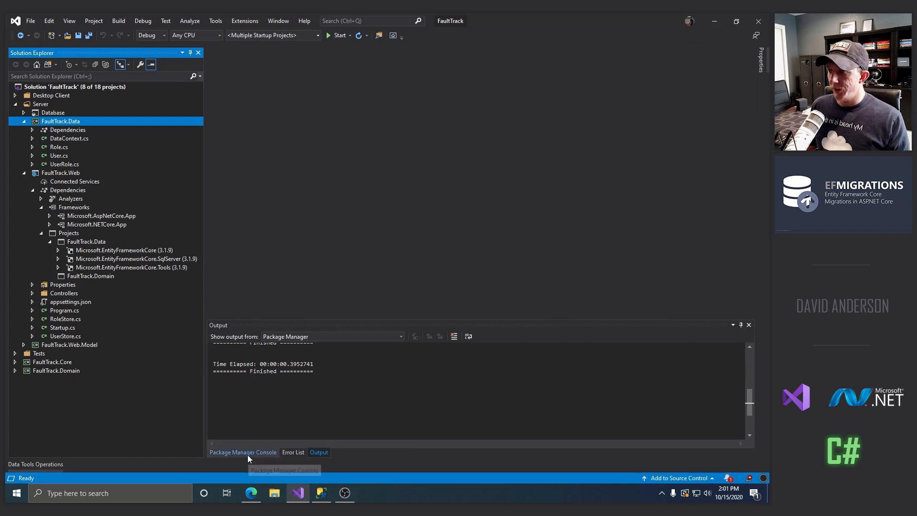
left_click(241, 451)
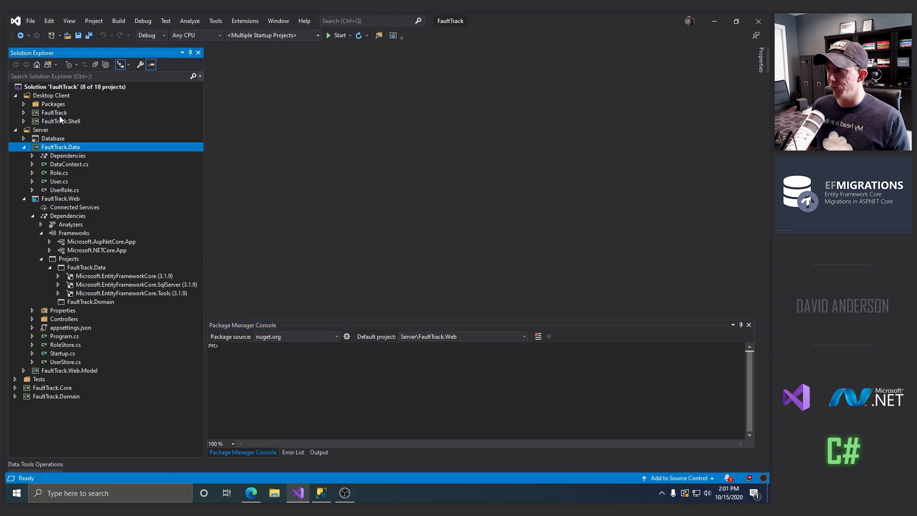
left_click(23, 96)
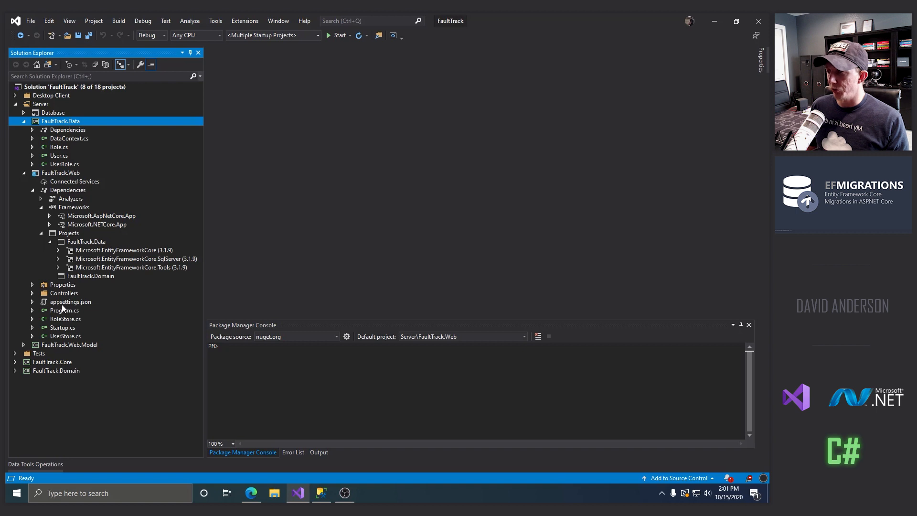
mouse_move(82, 305)
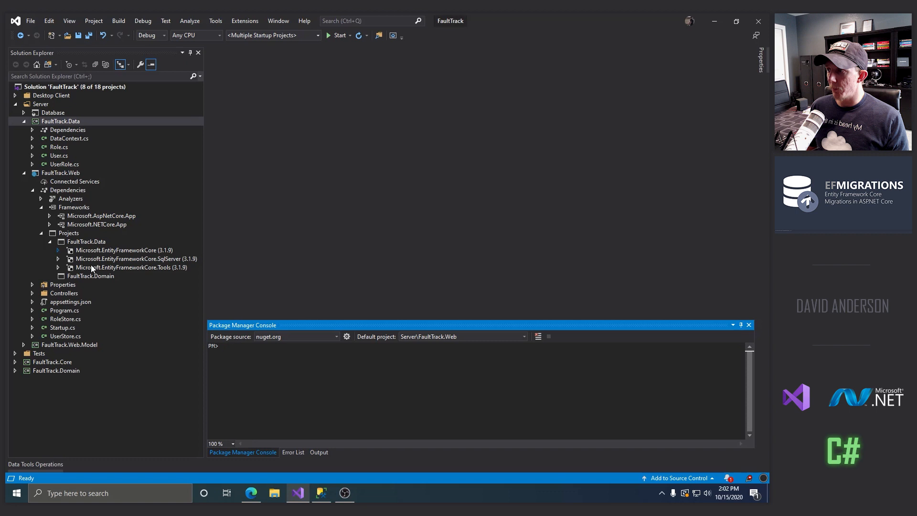
mouse_move(97, 284)
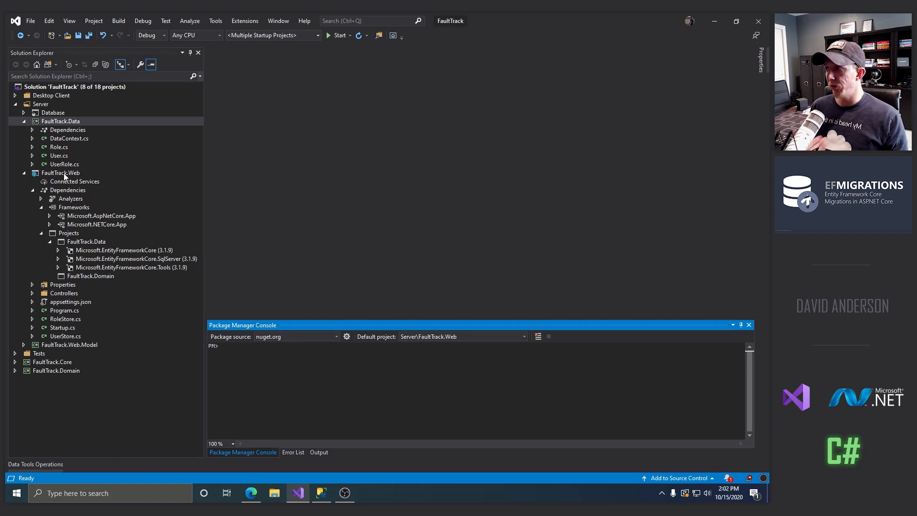
right_click(60, 173)
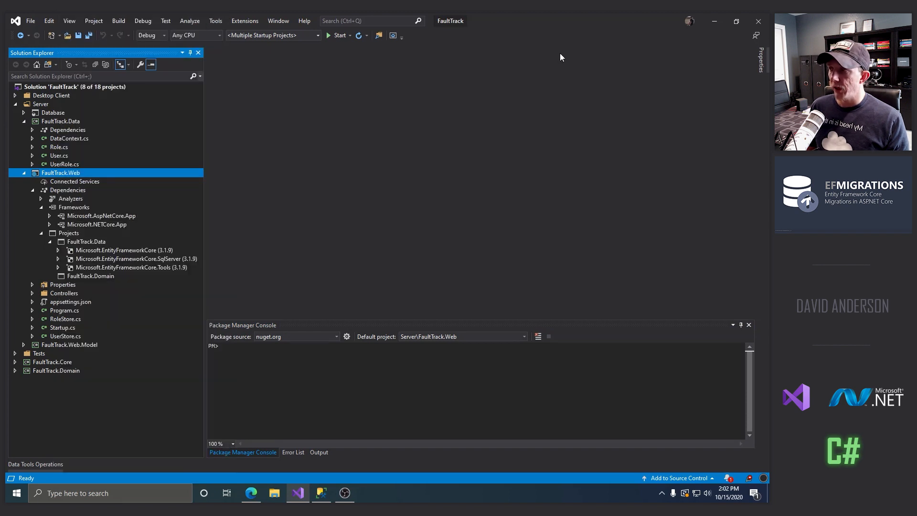
mouse_move(428, 172)
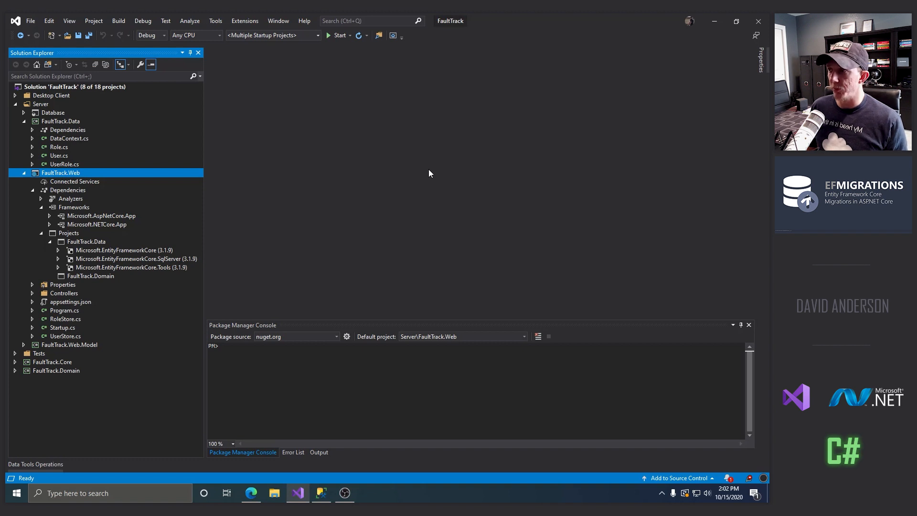
mouse_move(423, 172)
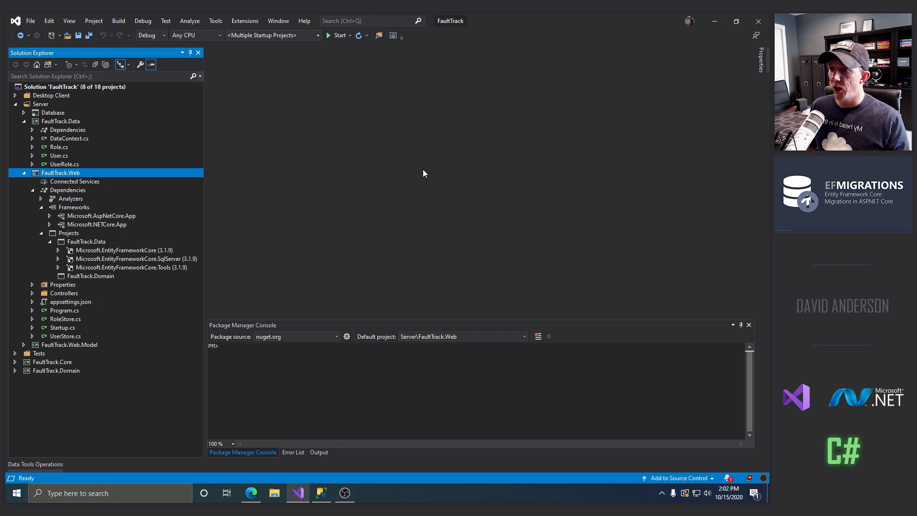
Target FaultTrack.Data and enter 'Add-Migration Initial -StartupProject FaultTrack.Web'
double_click(69, 138)
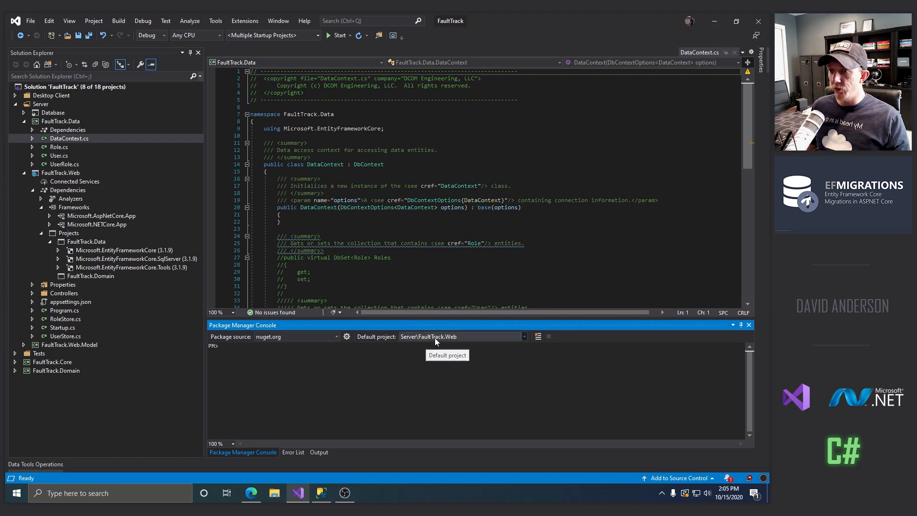
left_click(523, 336)
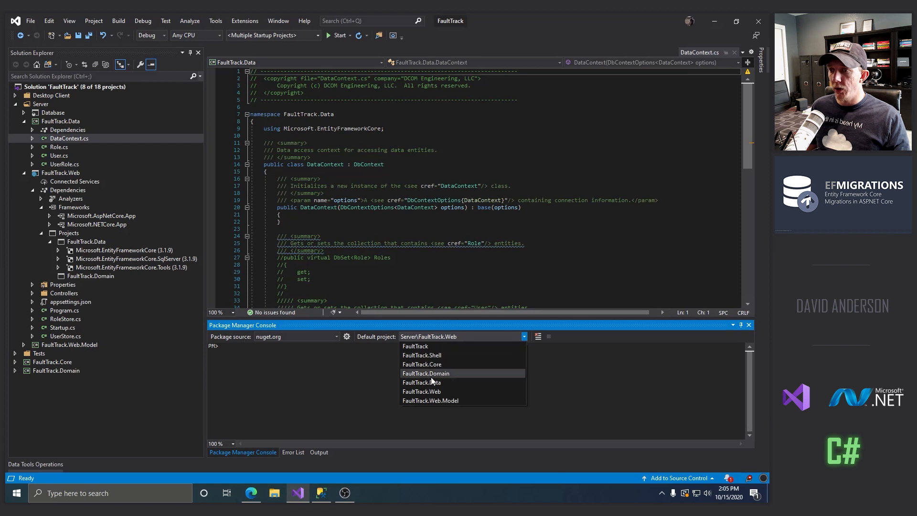
left_click(421, 382)
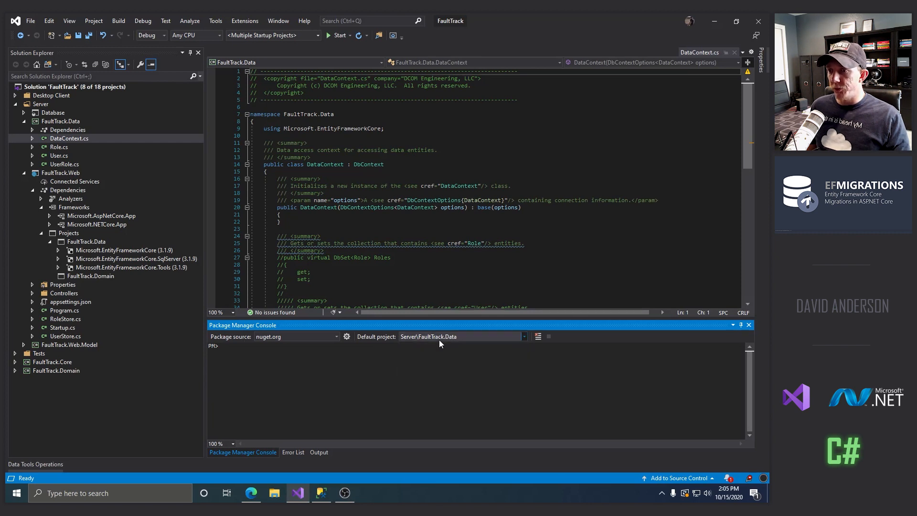
mouse_move(429, 336)
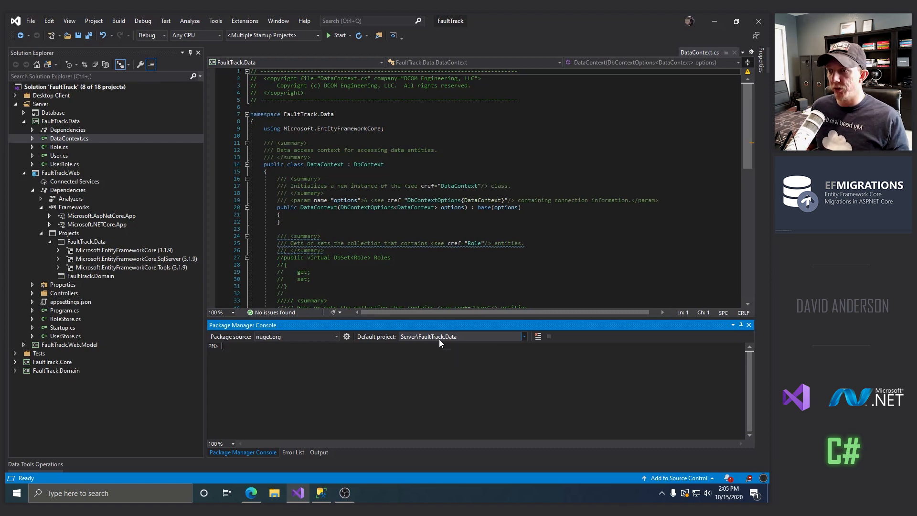
type("Add-Migration Initial -StartupProject FaultTrack.Web")
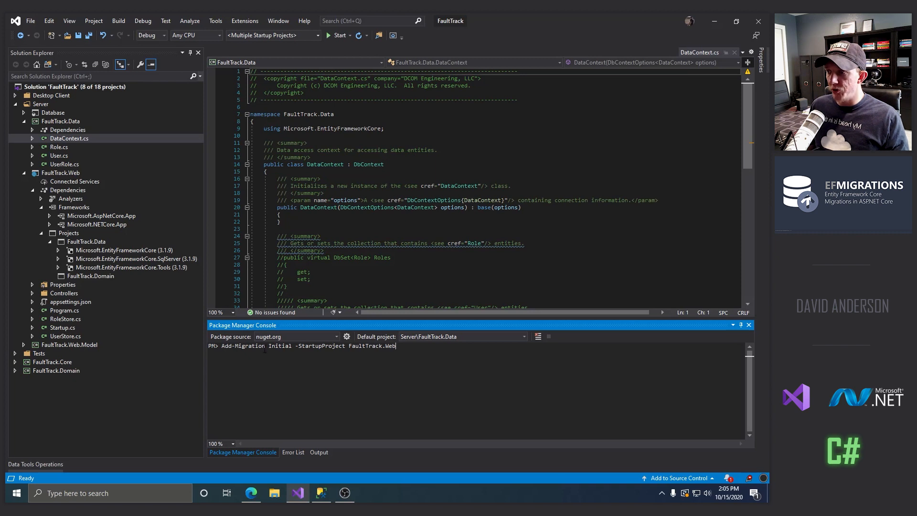
double_click(280, 346)
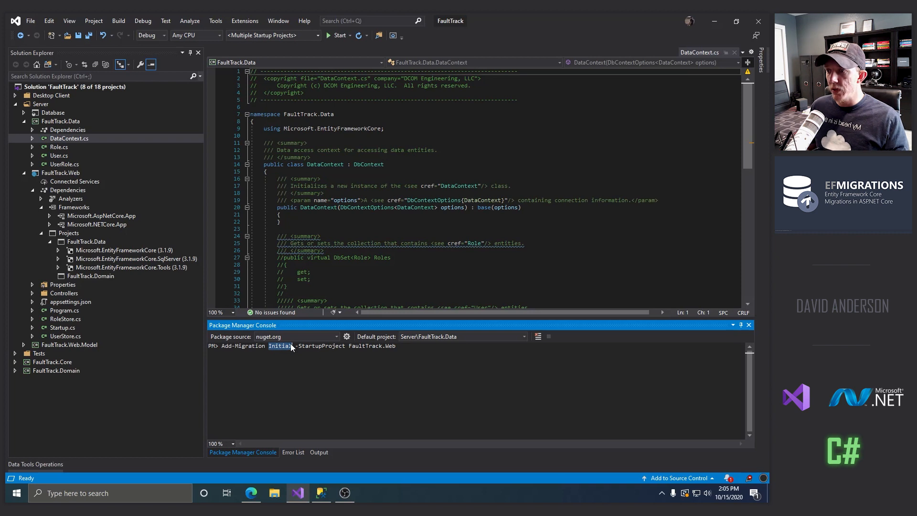
mouse_move(267, 47)
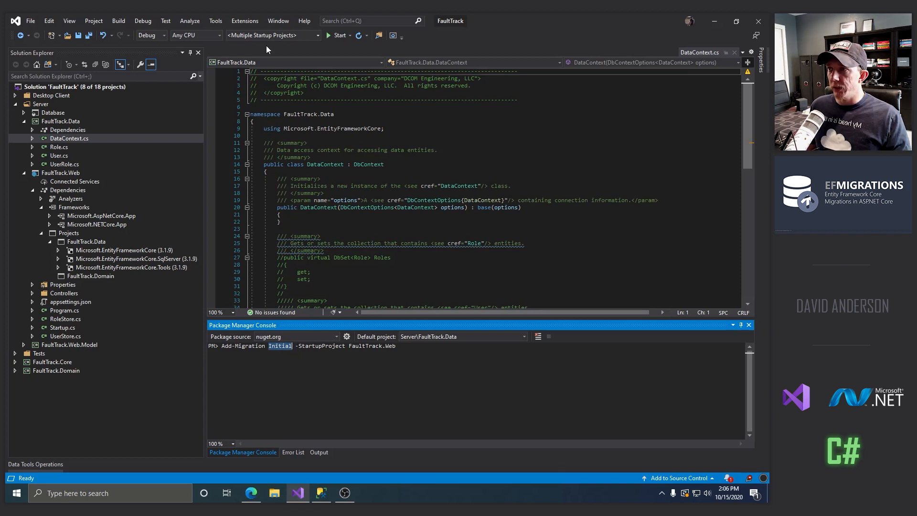
mouse_move(273, 35)
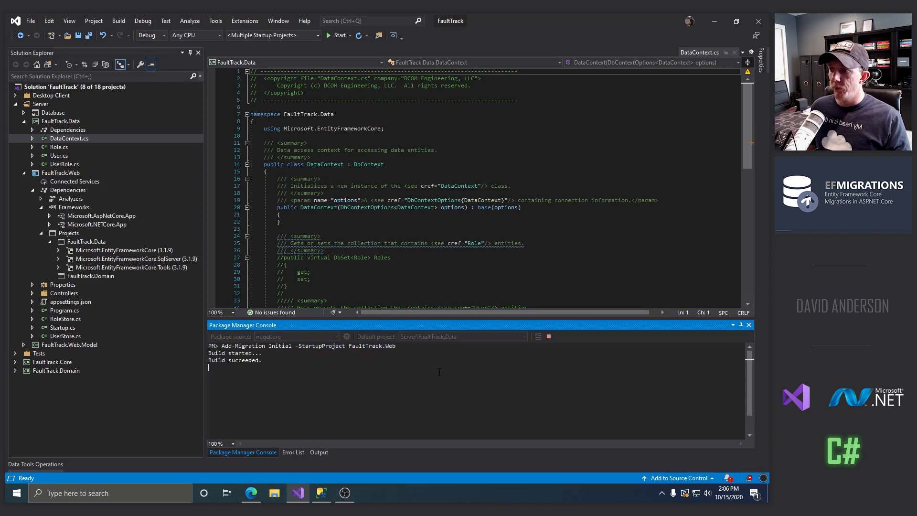
Run the Add-Migration command and inspect the generated DataContextModelSnapshot.cs
key("enter")
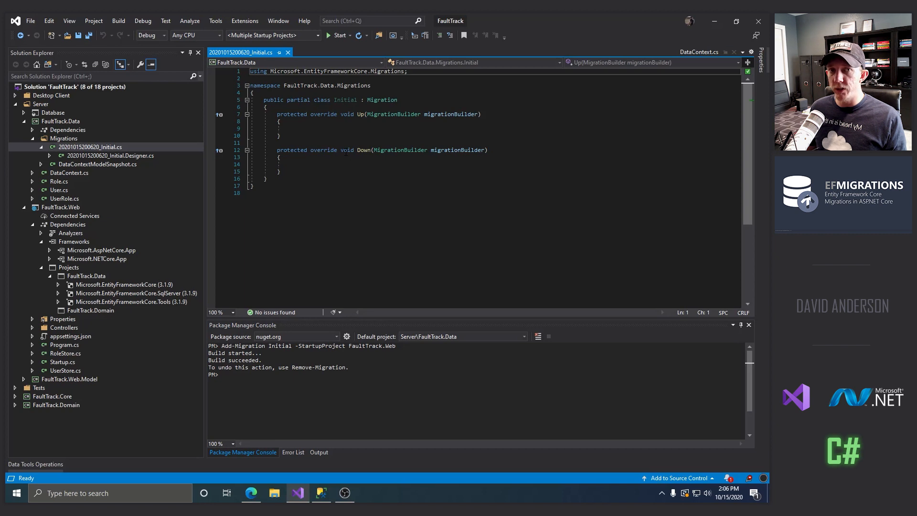
mouse_move(108, 186)
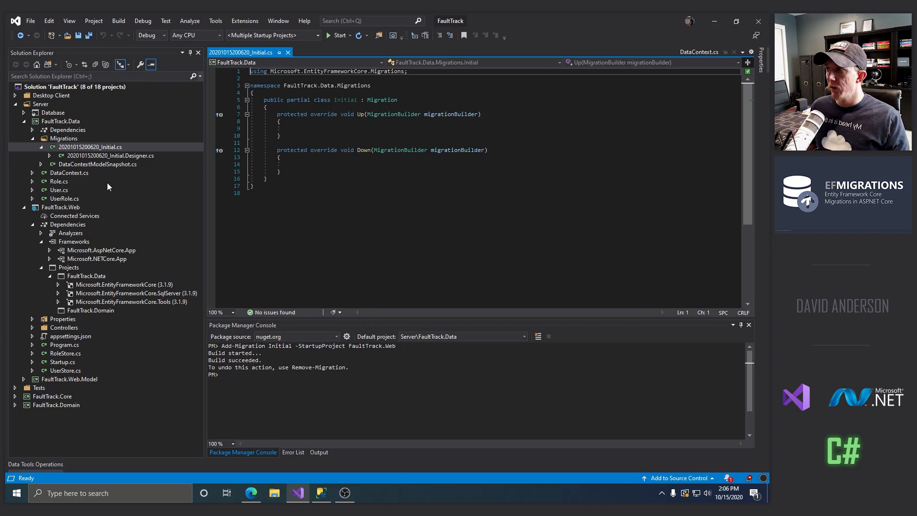
double_click(97, 164)
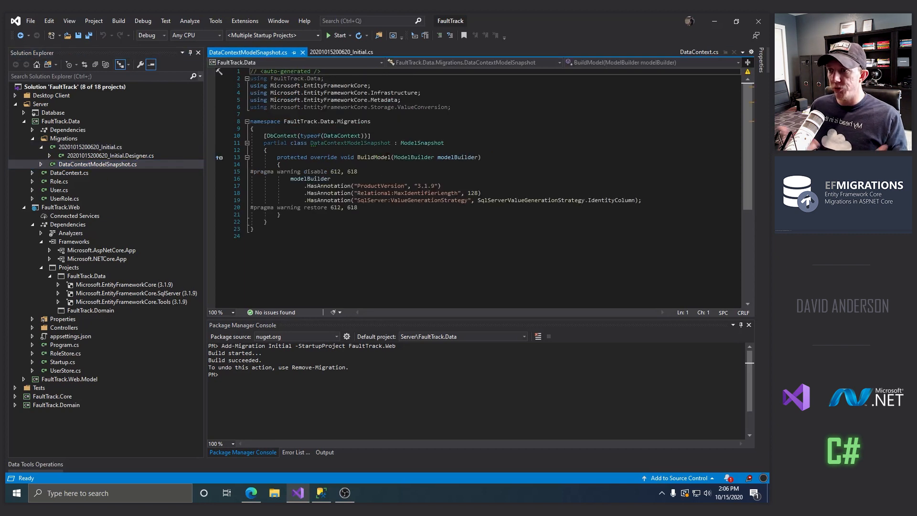
mouse_move(303, 53)
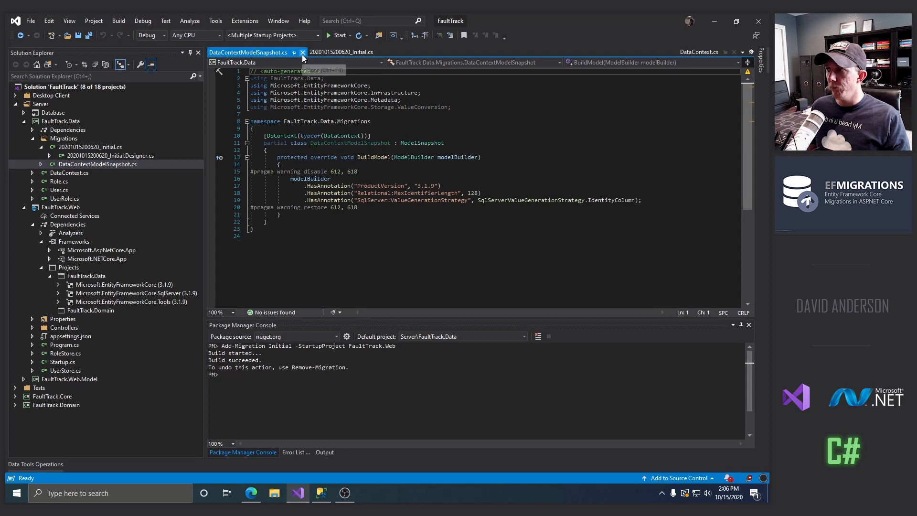
left_click(699, 51)
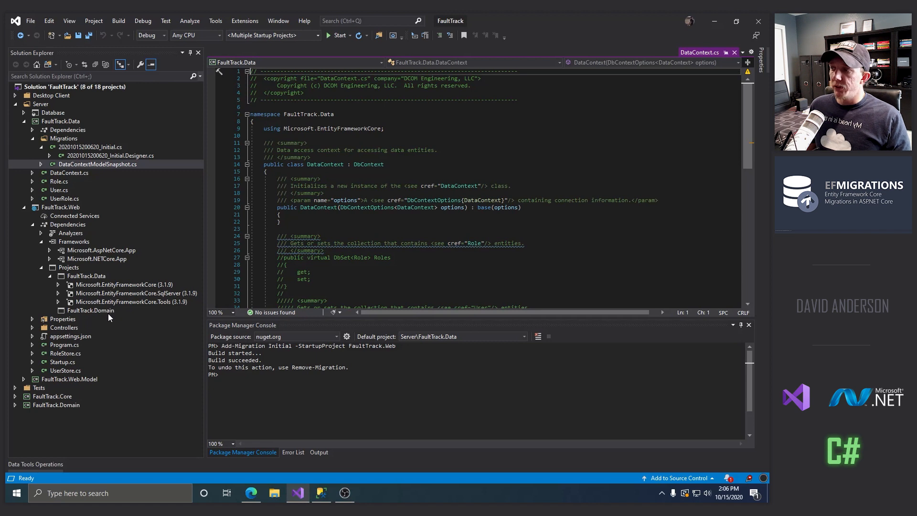
View Program.cs of the web project and run a bare Update-Database, which fails
left_click(64, 345)
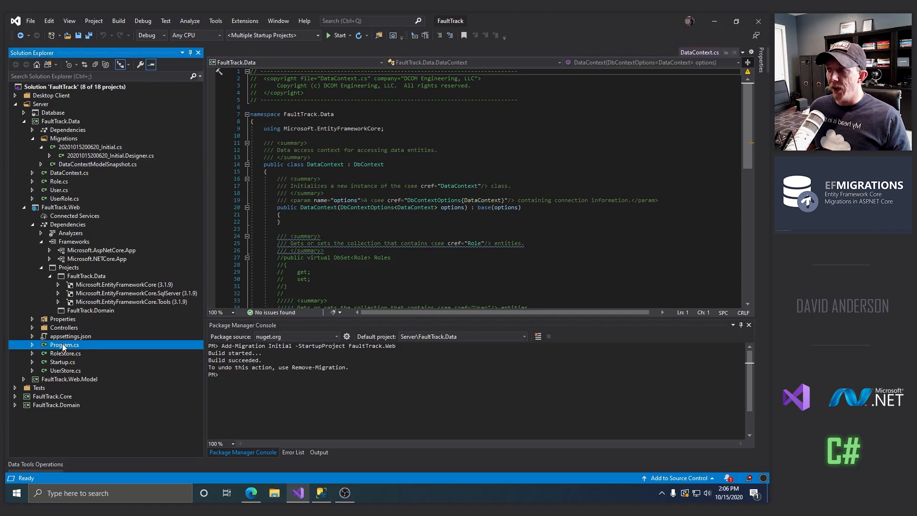
double_click(64, 345)
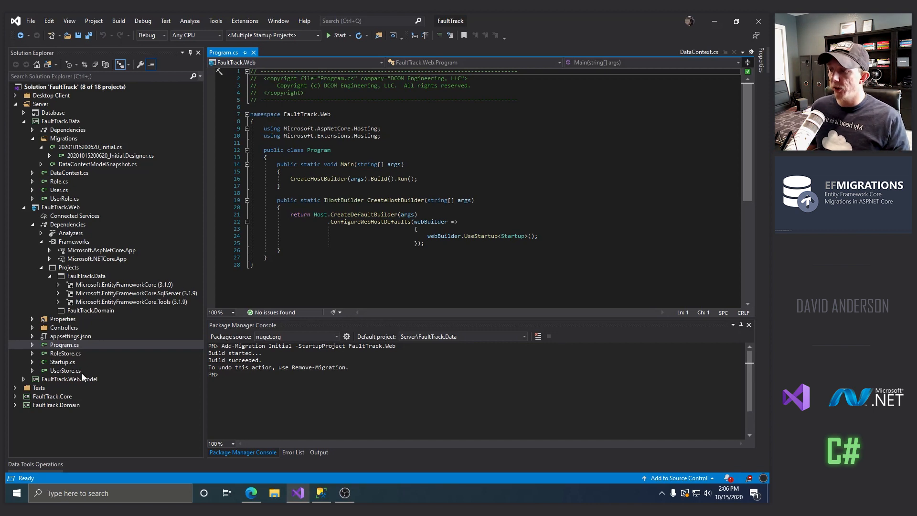
mouse_move(174, 366)
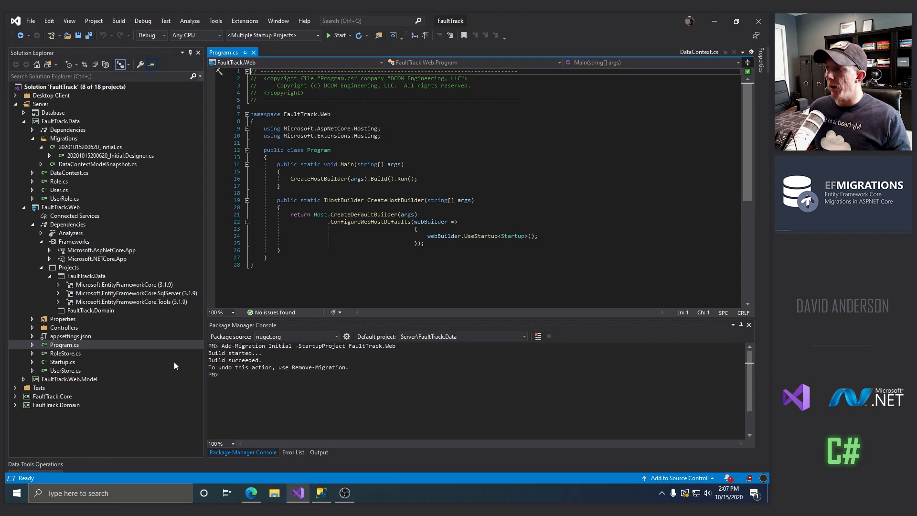
mouse_move(131, 302)
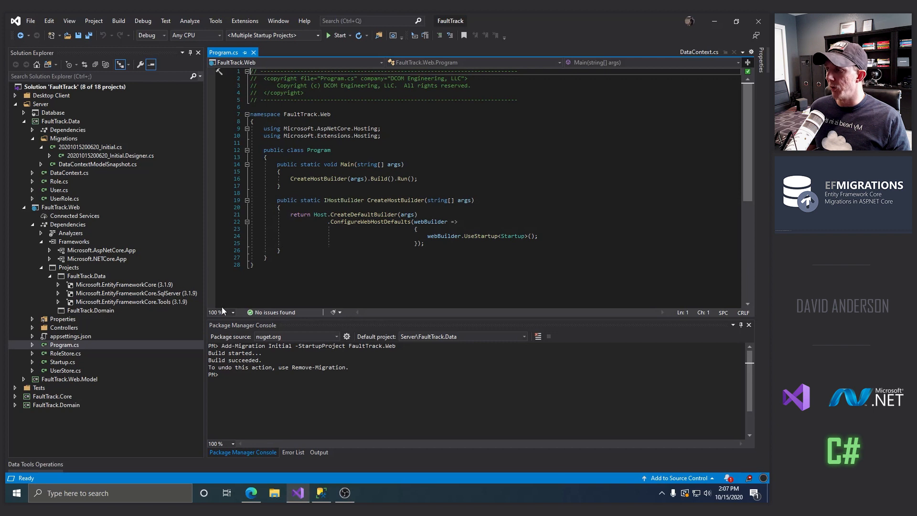
mouse_move(327, 327)
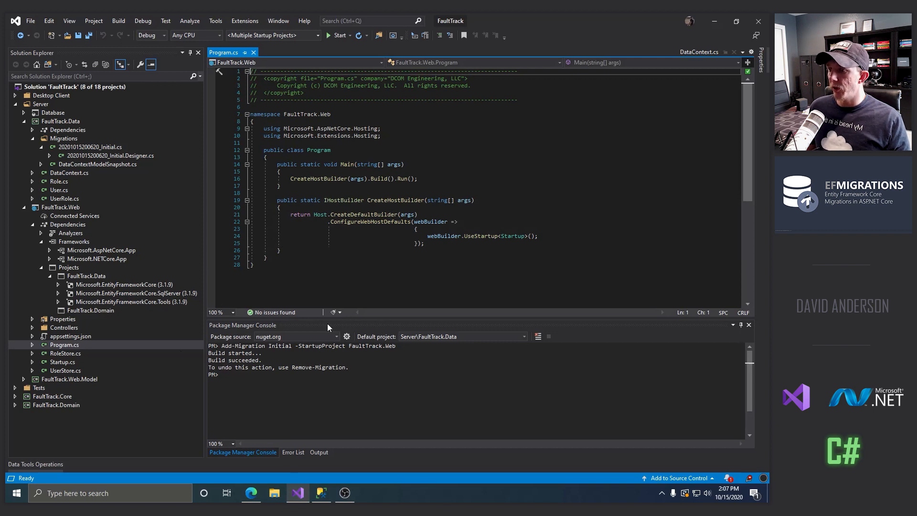
type("Update-Database")
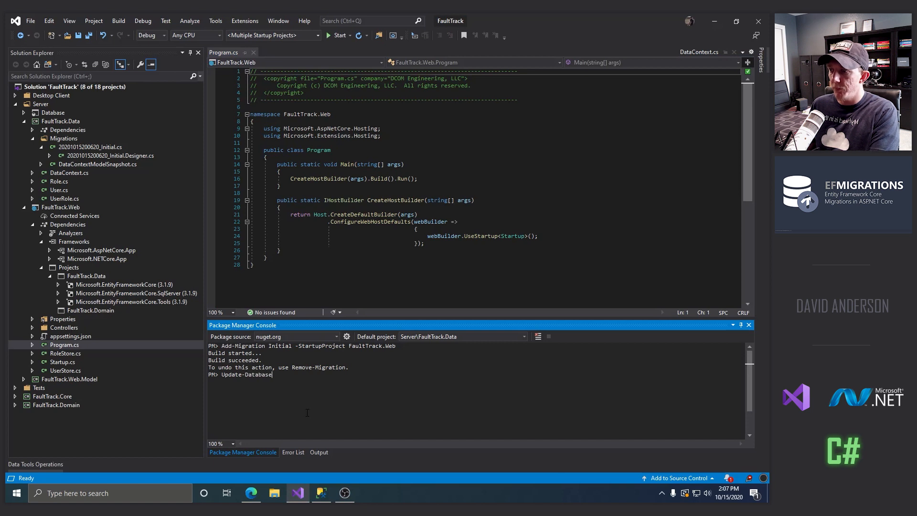
key("enter")
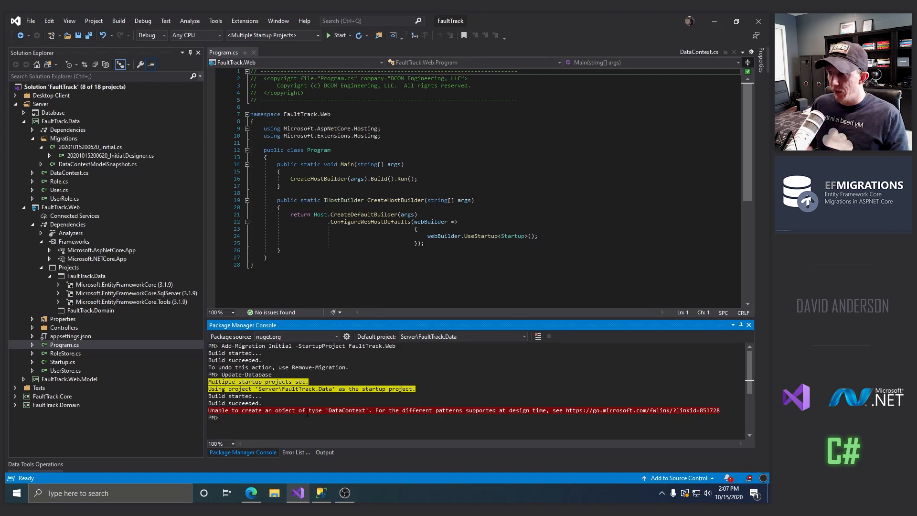
Rerun Update-Database with -StartupProject FaultTrack.Web
type("Update-Database -Startup")
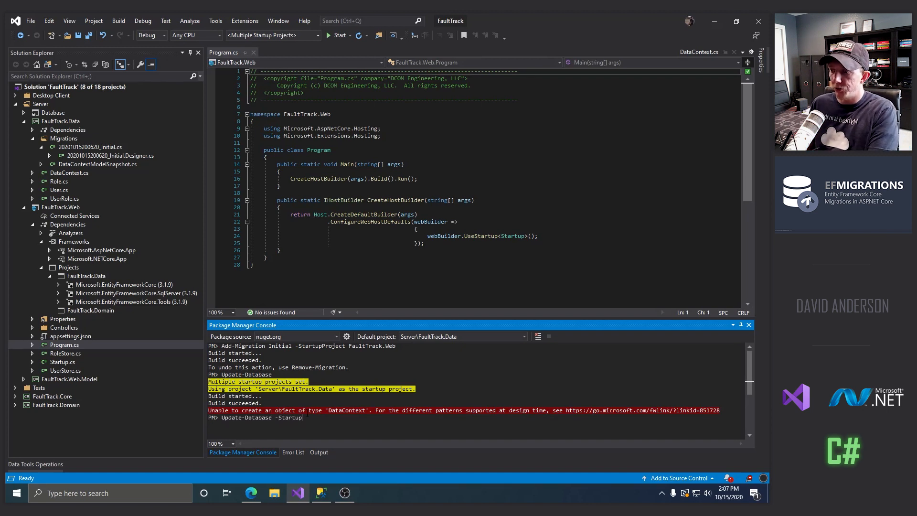
type("Project Fault")
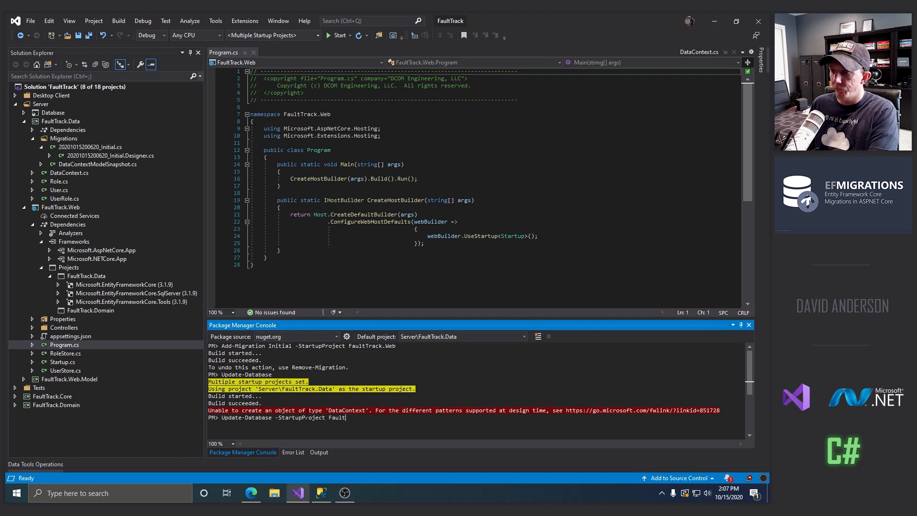
key("enter")
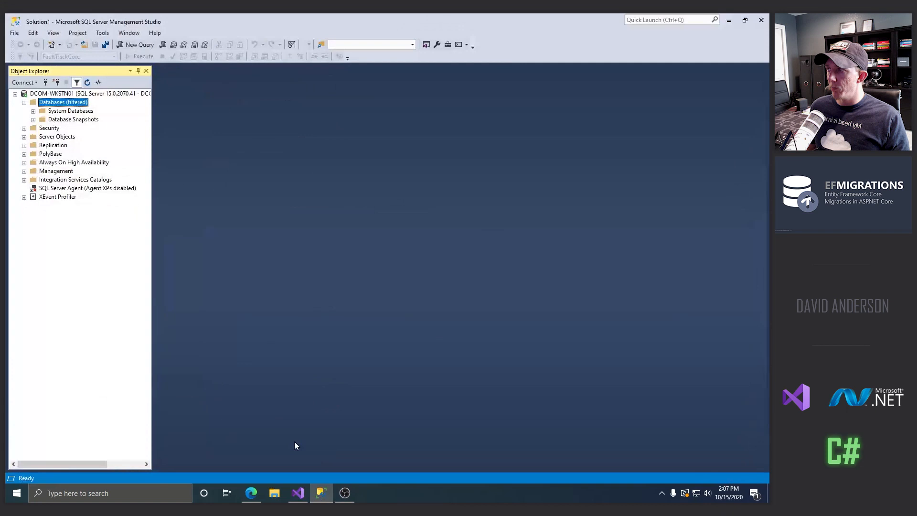
Refresh Databases and show the top rows of FaultTrack's dbo.__EFMigrationsHistory listing the Initial migration
right_click(63, 102)
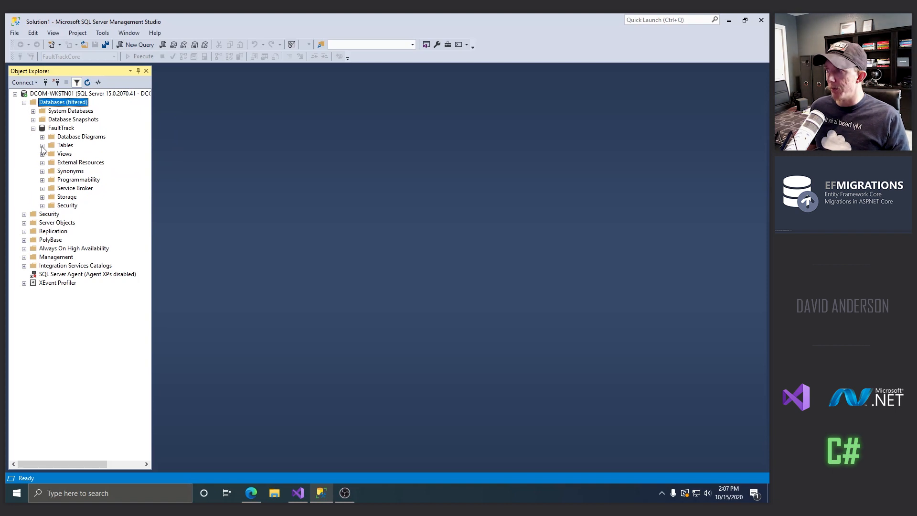
right_click(99, 189)
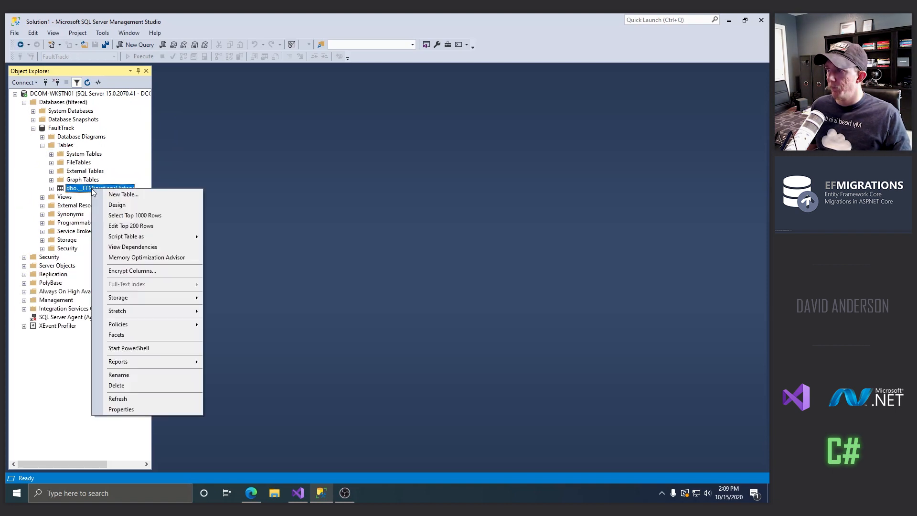
left_click(134, 215)
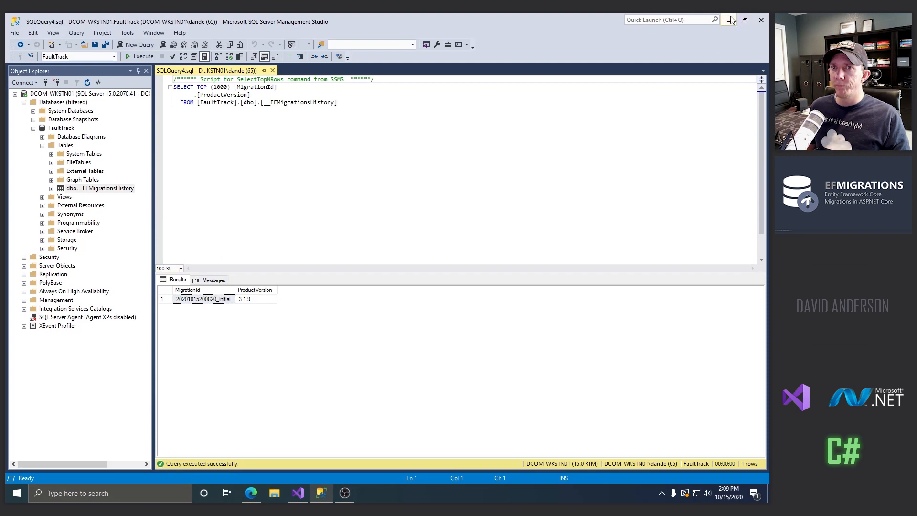
left_click(297, 492)
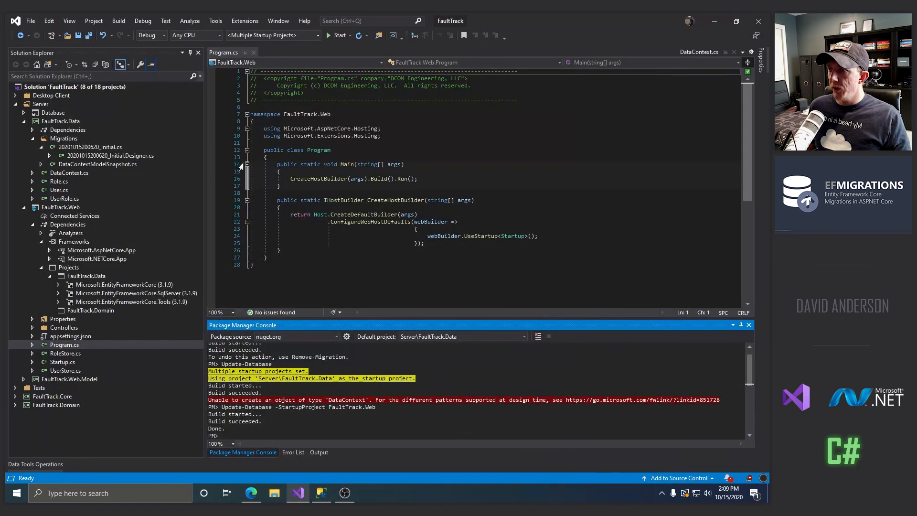
Uncomment the Roles, Users and UserRoles DbSets in DataContext.cs, save and close all files
left_click(699, 51)
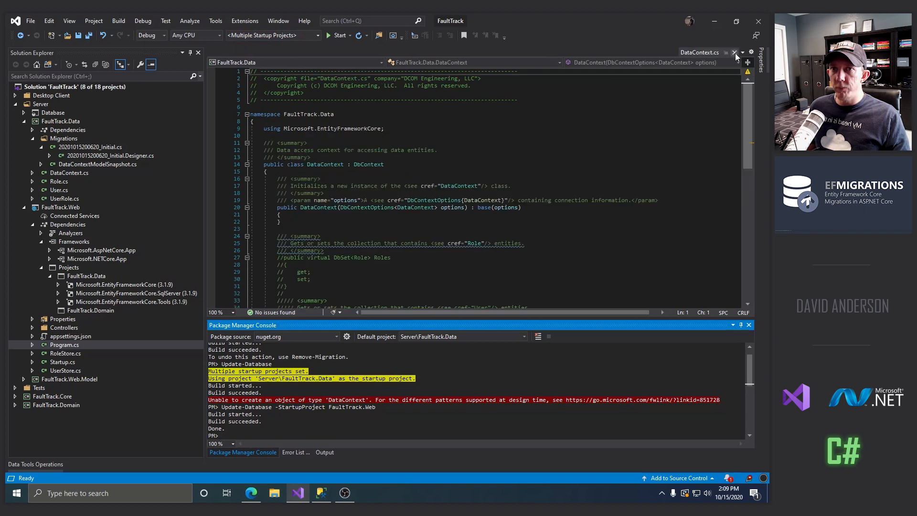
left_click(735, 53)
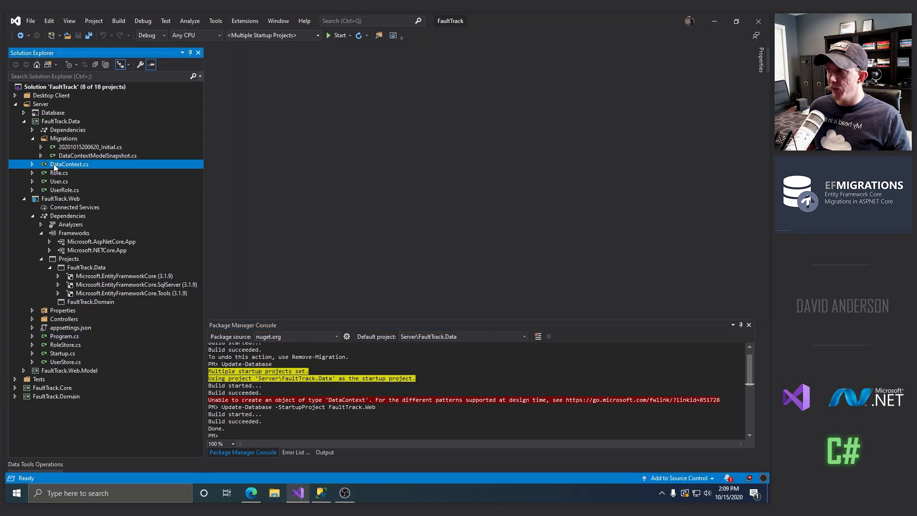
double_click(69, 165)
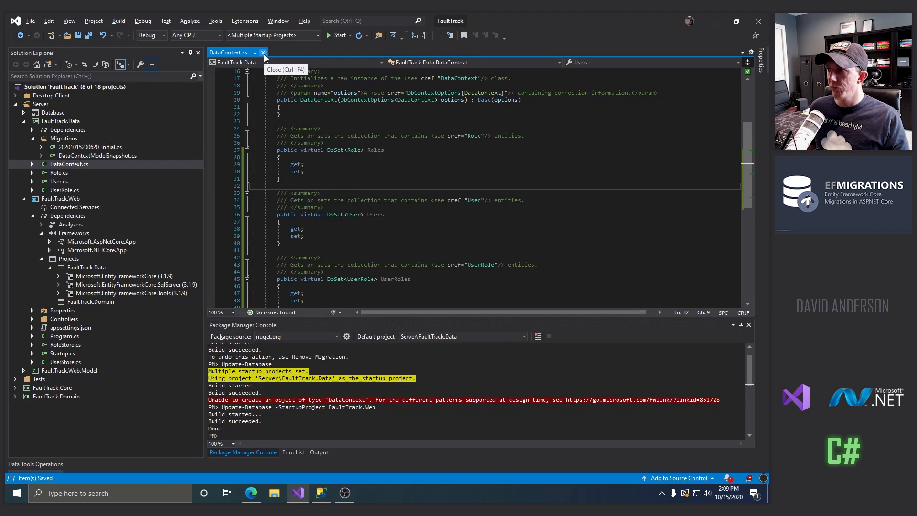
left_click(263, 53)
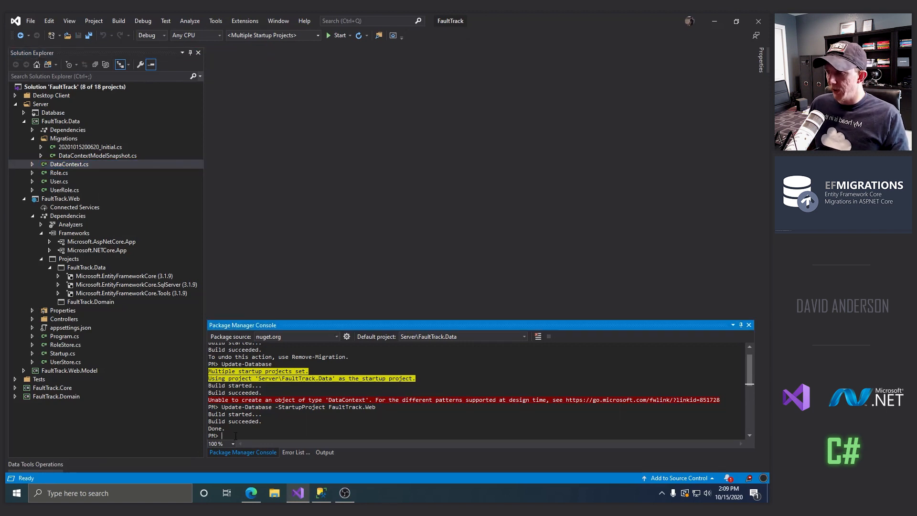
Run Add-Migration AspNetIdentityModel -StartupProject FaultTrack.Web in Package Manager Console
type("Add-Migration Initial -StartupProject FaultTrack.Web")
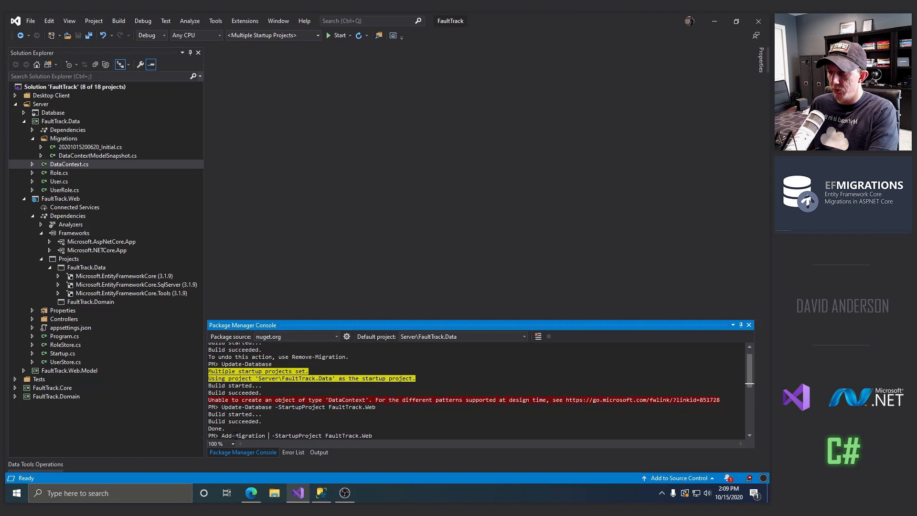
type("AspNetIdentityModel")
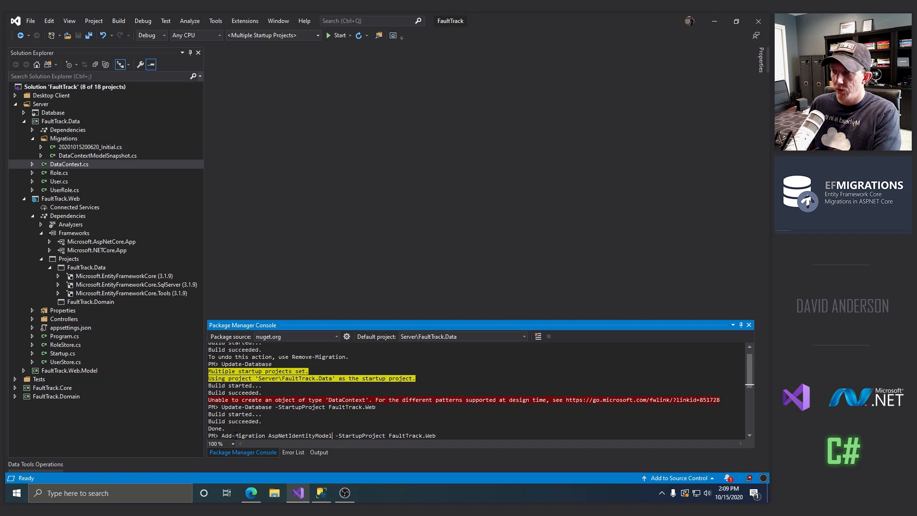
key("enter")
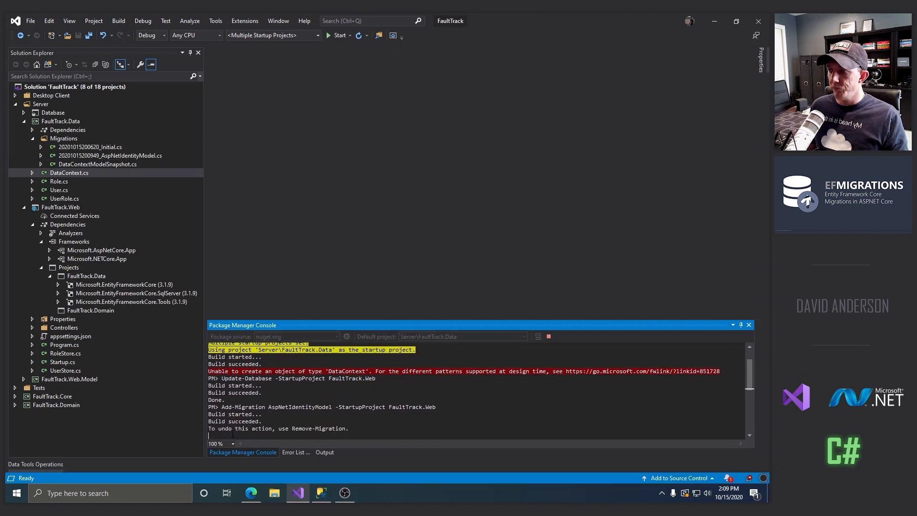
Review the AspNetIdentityModel migration's Role, User and UserRole table creation, then enter Update-Database -StartupProject FaultTrack.Web
double_click(109, 155)
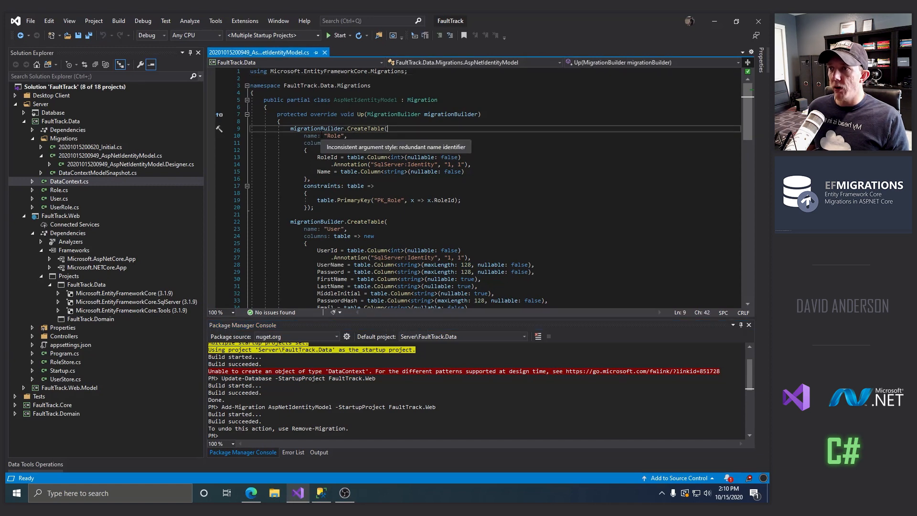
scroll("down", 3)
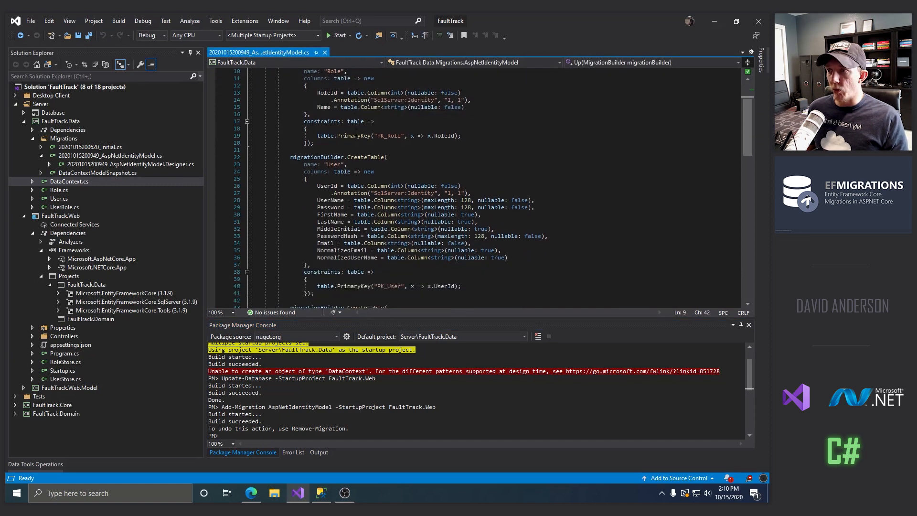
scroll("down", 3)
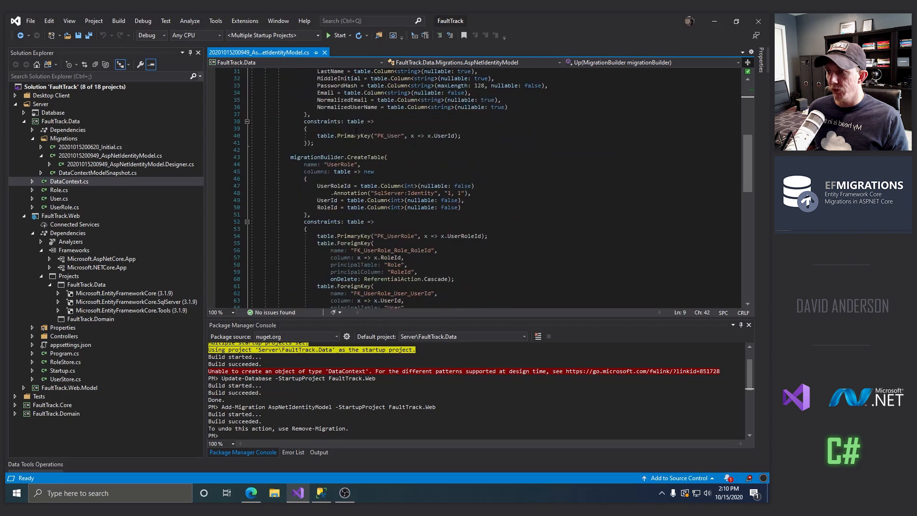
scroll("down", 3)
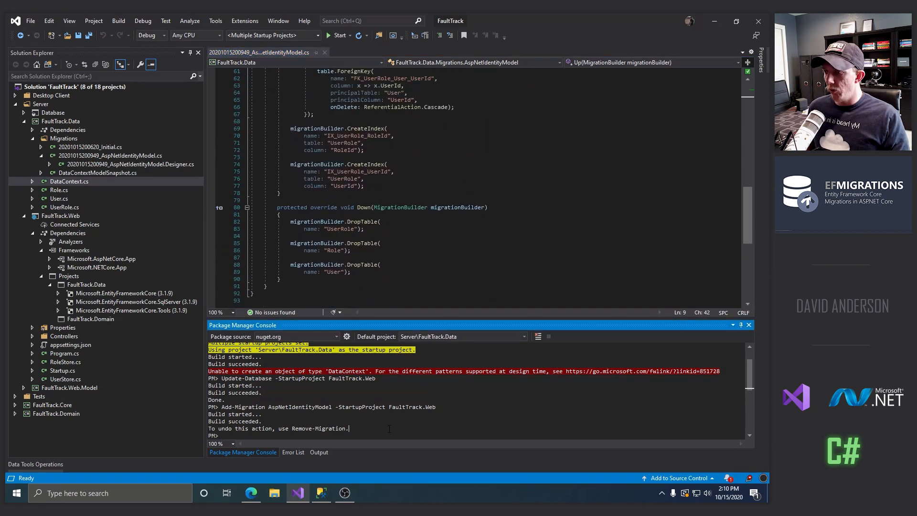
type("Update-Database -StartupProject FaultTrack.Web")
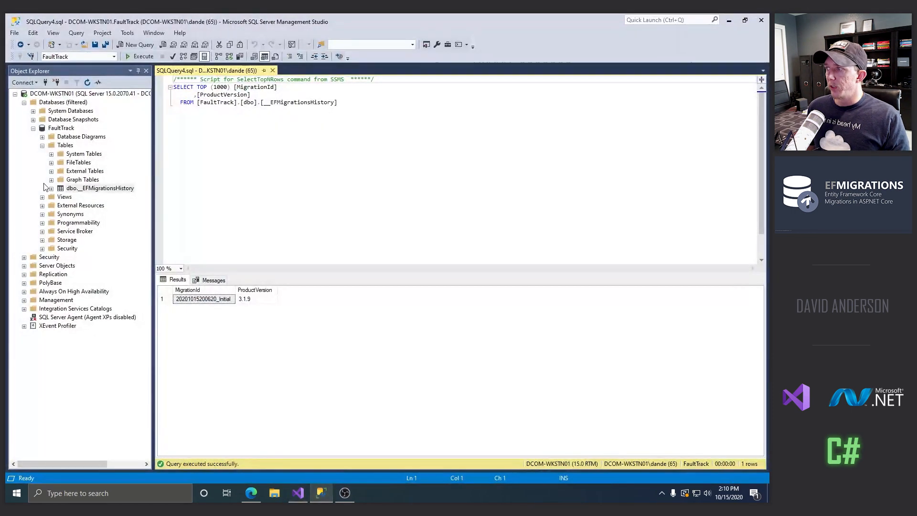
Refresh FaultTrack's Tables and expand dbo.Role, dbo.User and dbo.UserRole with their columns
right_click(65, 146)
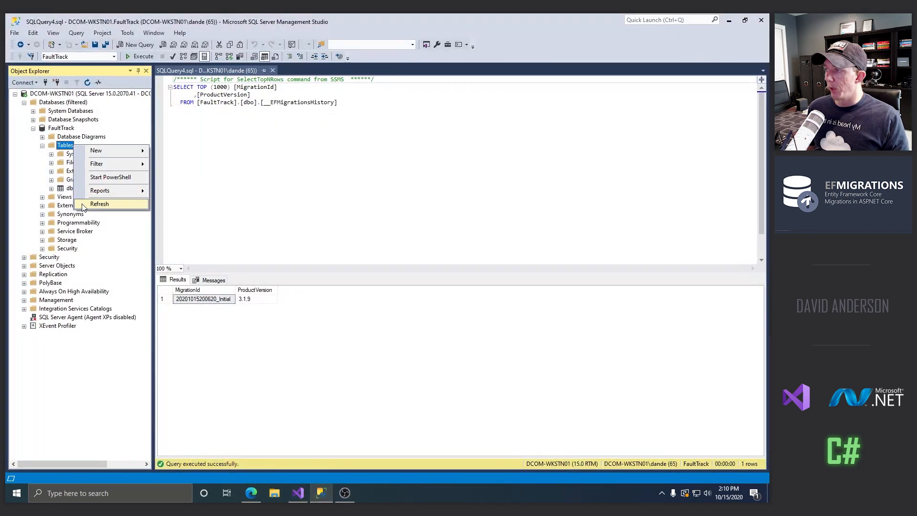
left_click(99, 204)
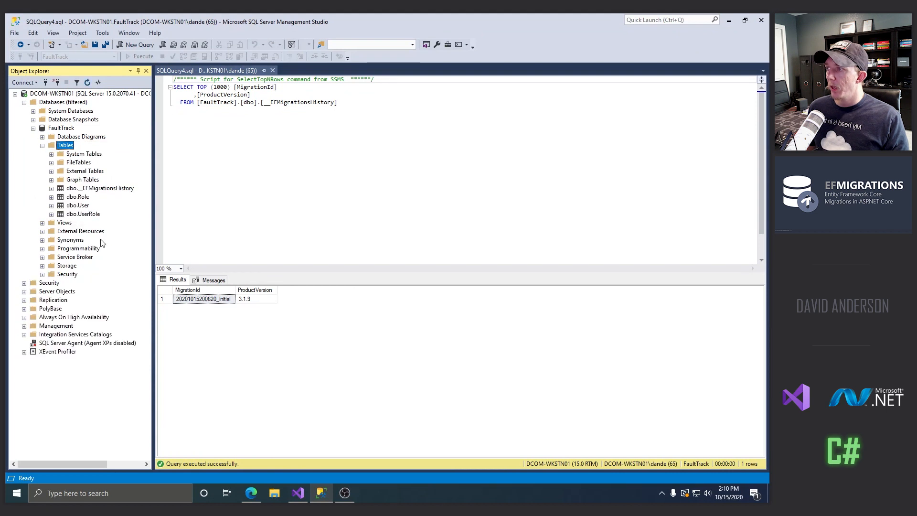
mouse_move(87, 206)
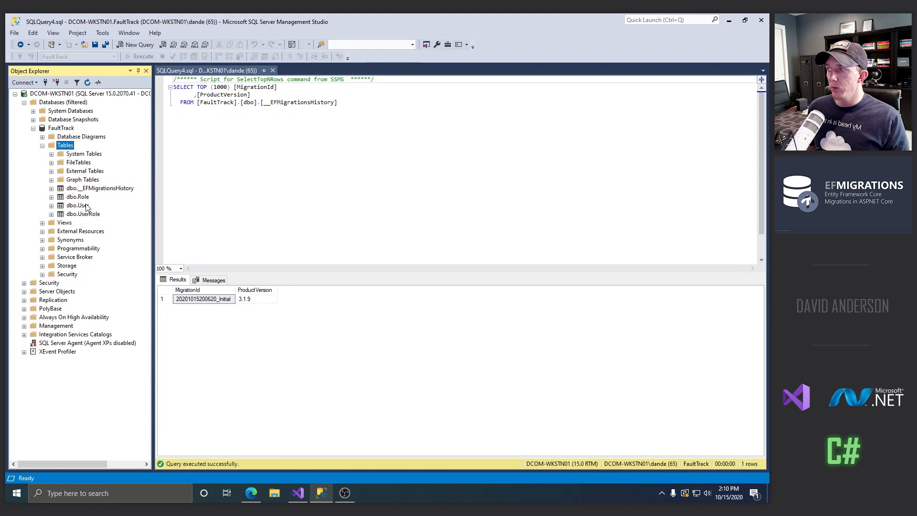
left_click(52, 205)
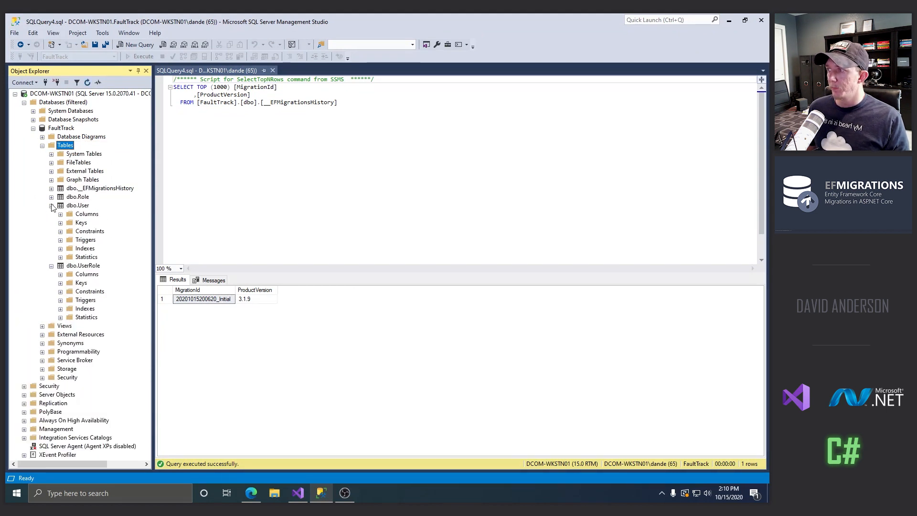
left_click(51, 197)
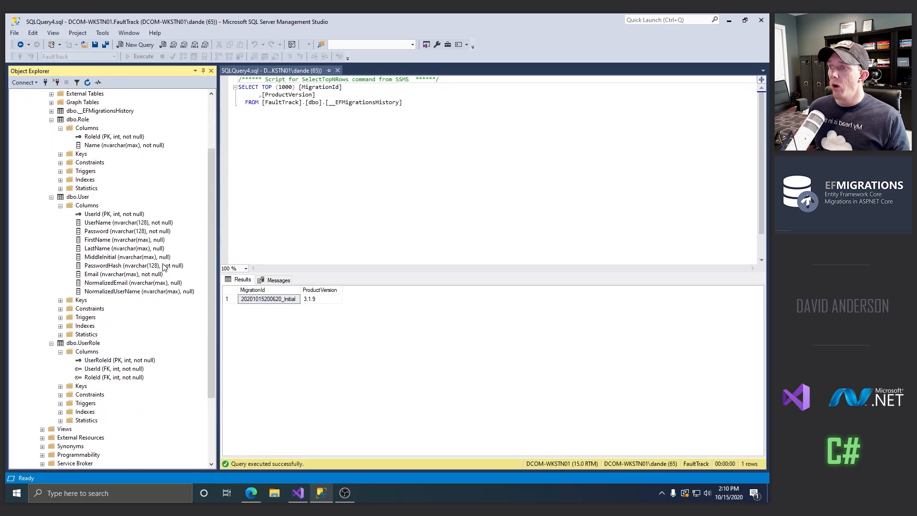
mouse_move(298, 493)
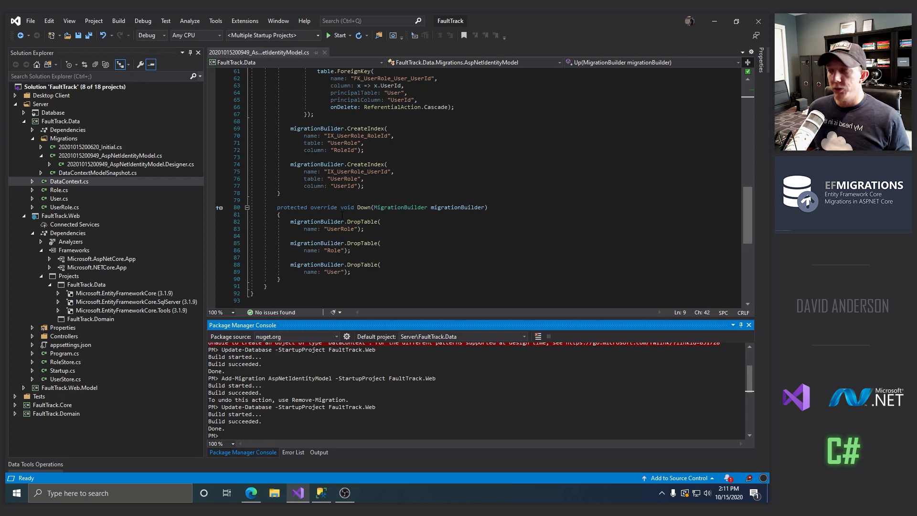
mouse_move(71, 372)
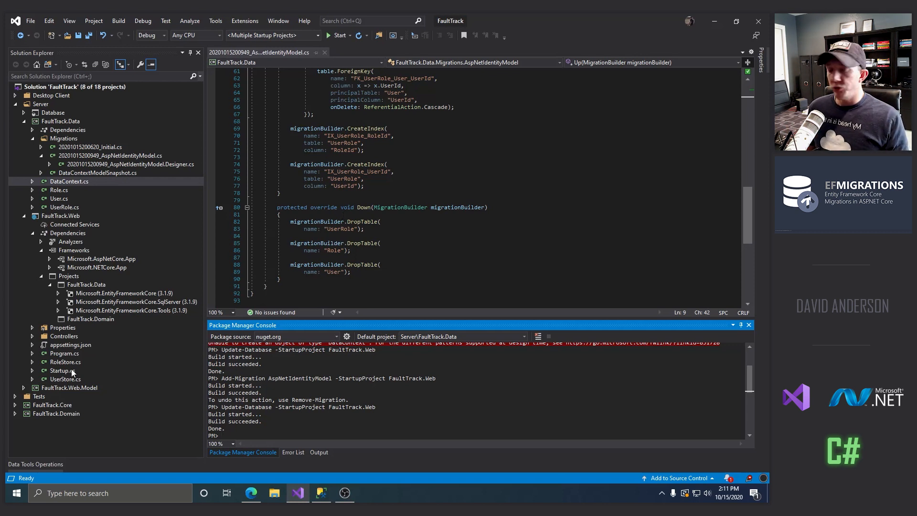
Review FaultTrack.Web's Startup.cs identity services, stores and default dev user registration
double_click(59, 370)
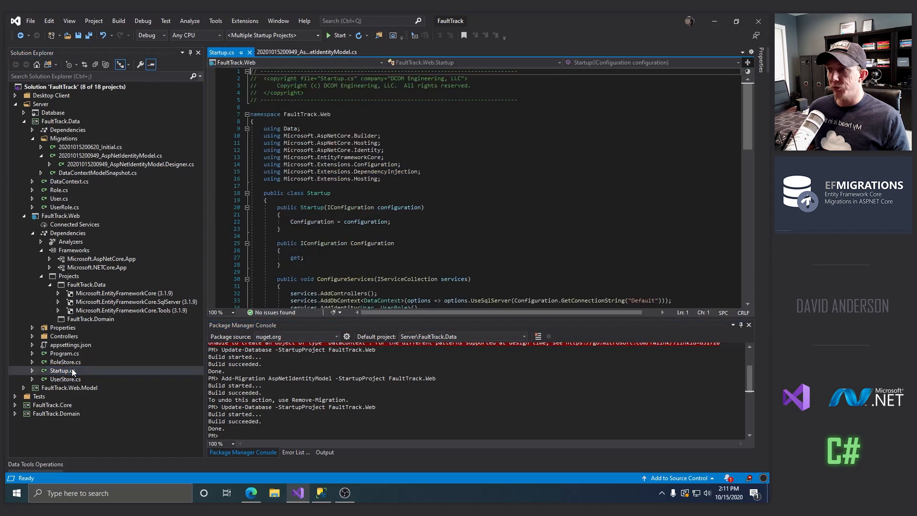
scroll("down", 3)
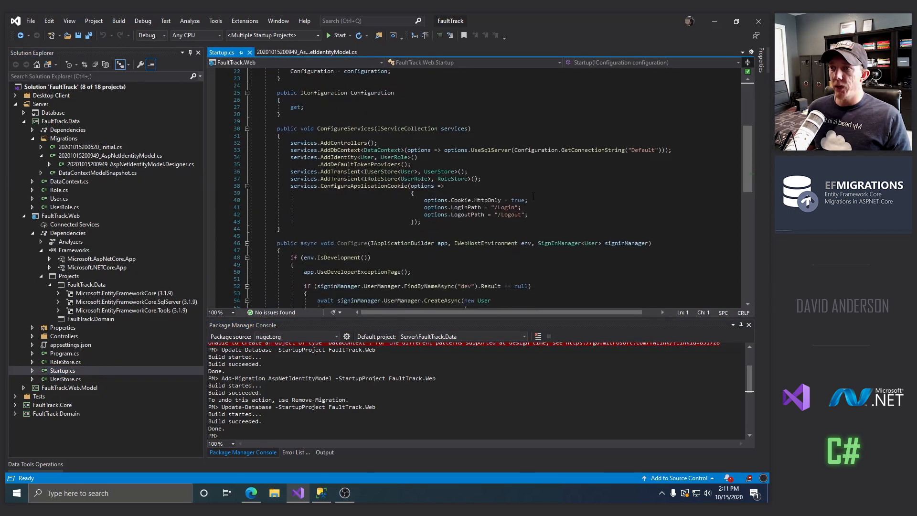
scroll("down", 3)
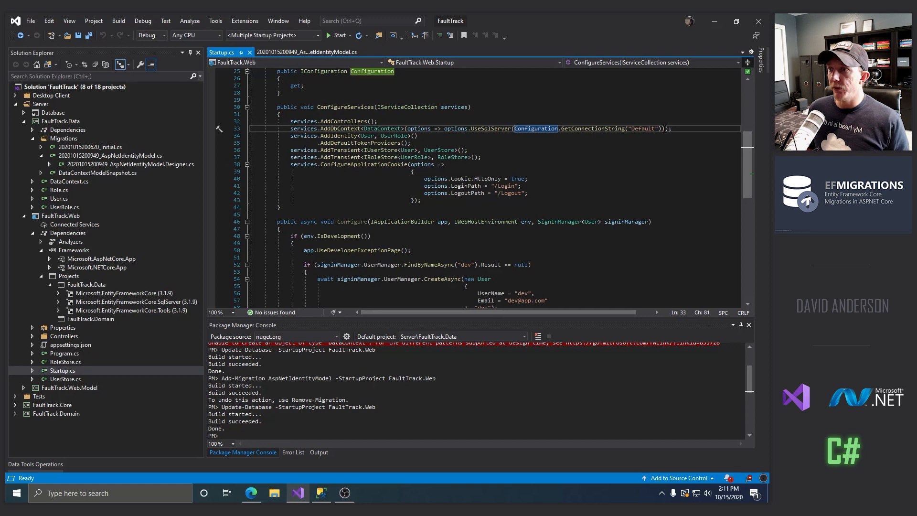
scroll("down", 3)
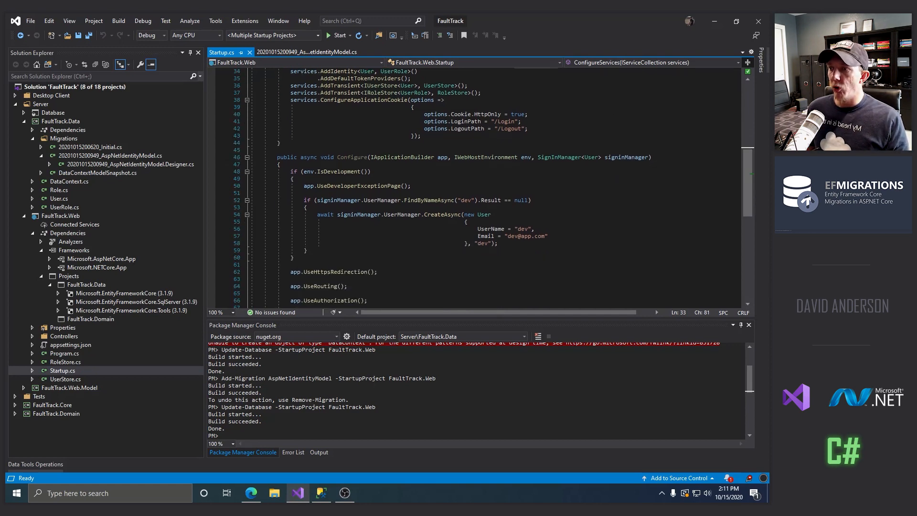